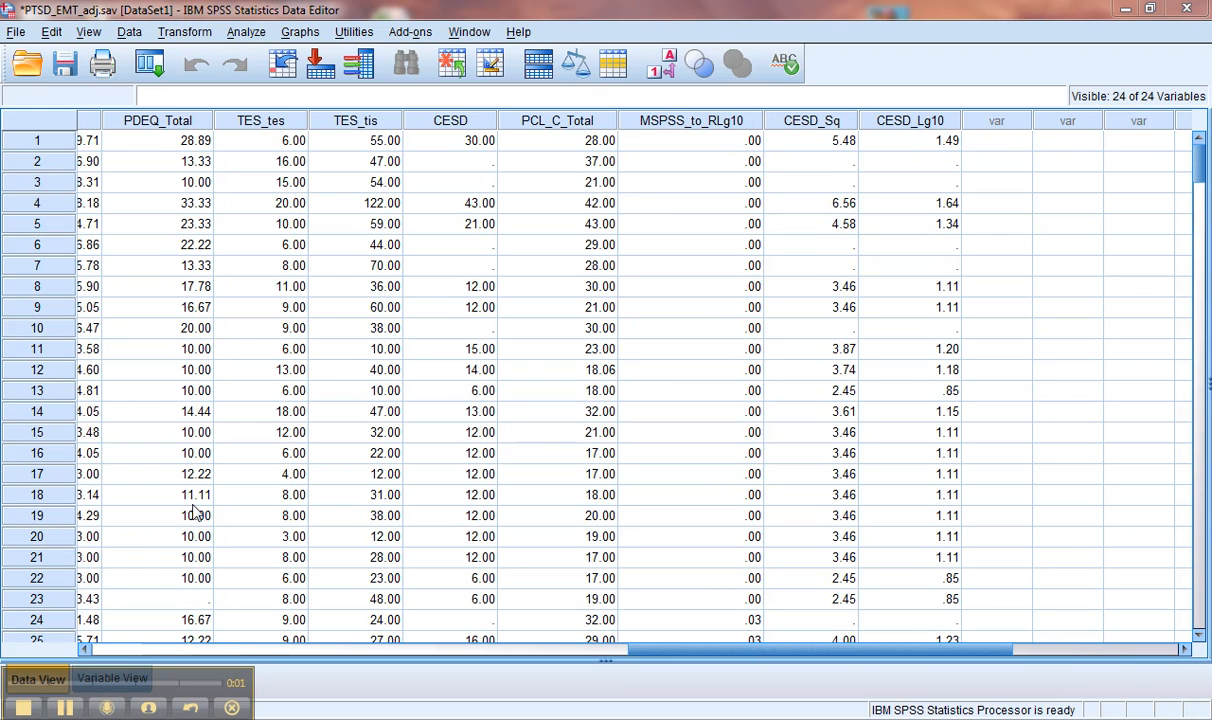
mouse_move(290, 45)
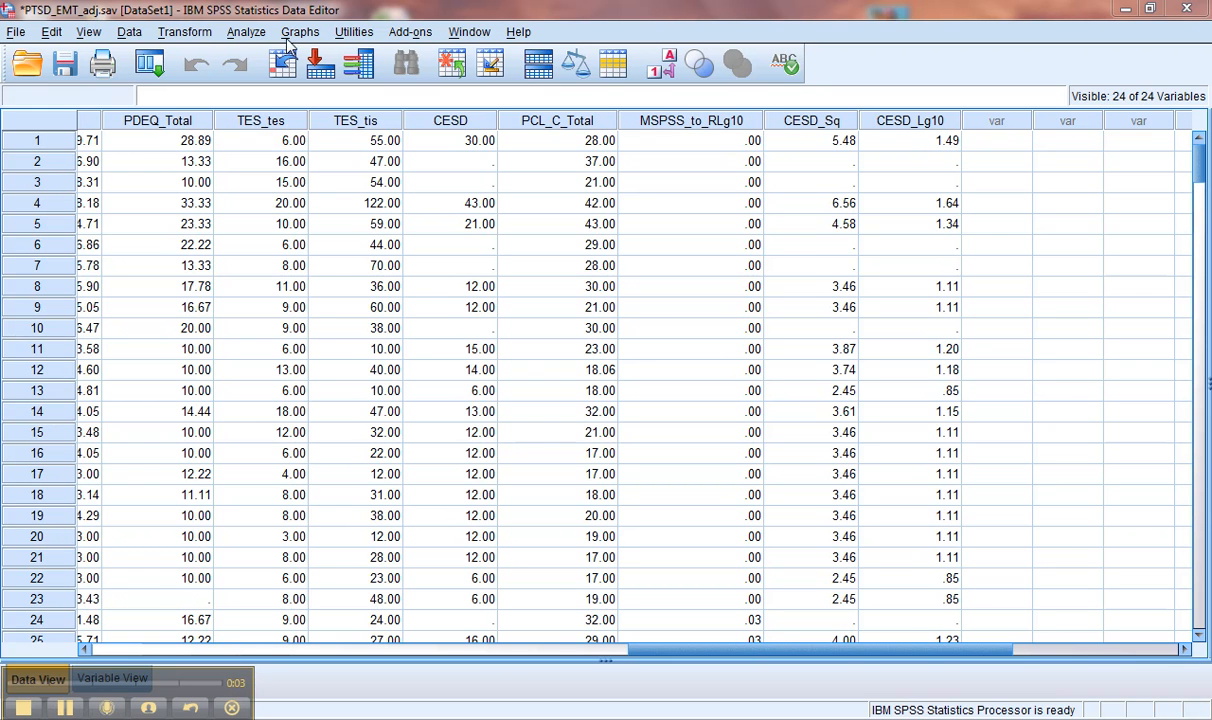
Step: Show the Graphs menu options in the Data Editor
left_click(300, 31)
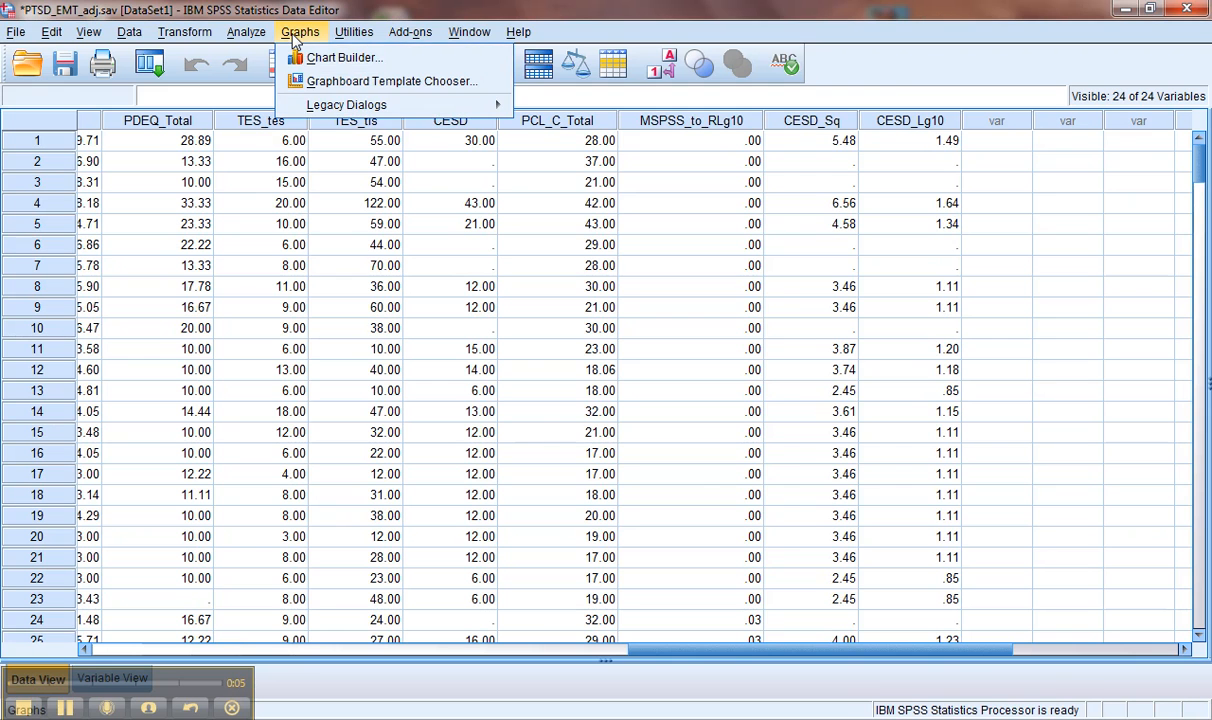
Step: Launch Chart Builder from the Graphs menu
left_click(343, 57)
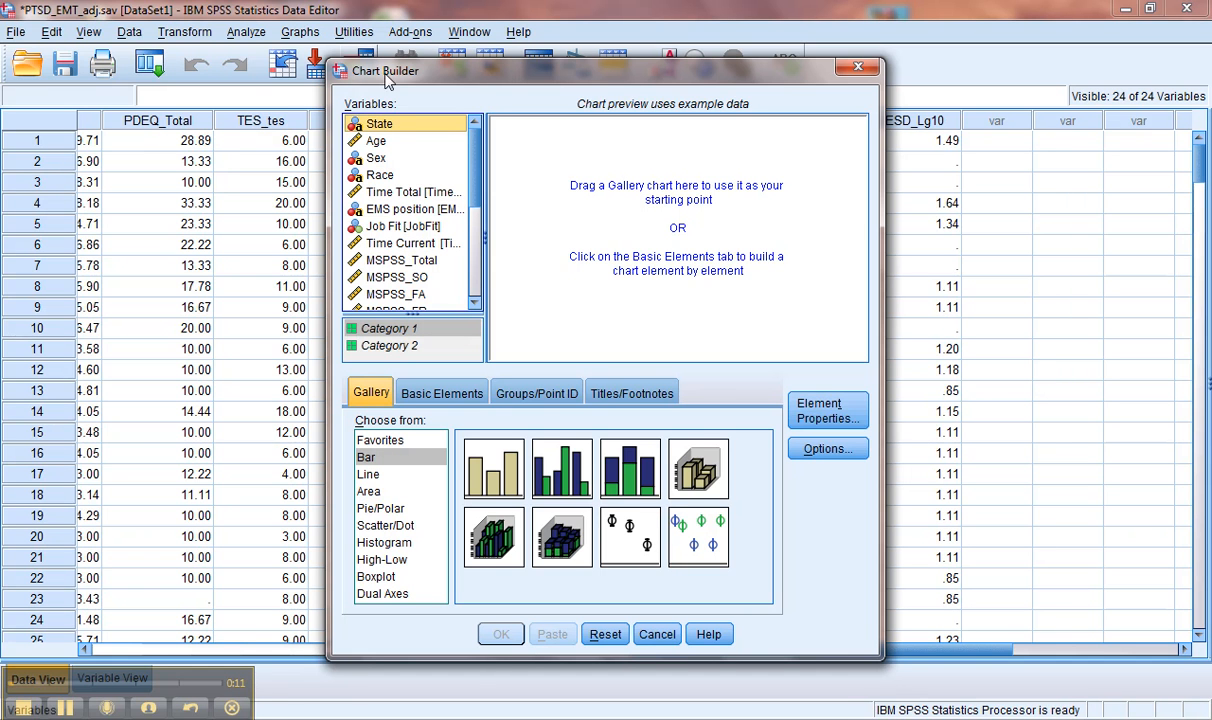
mouse_move(388, 540)
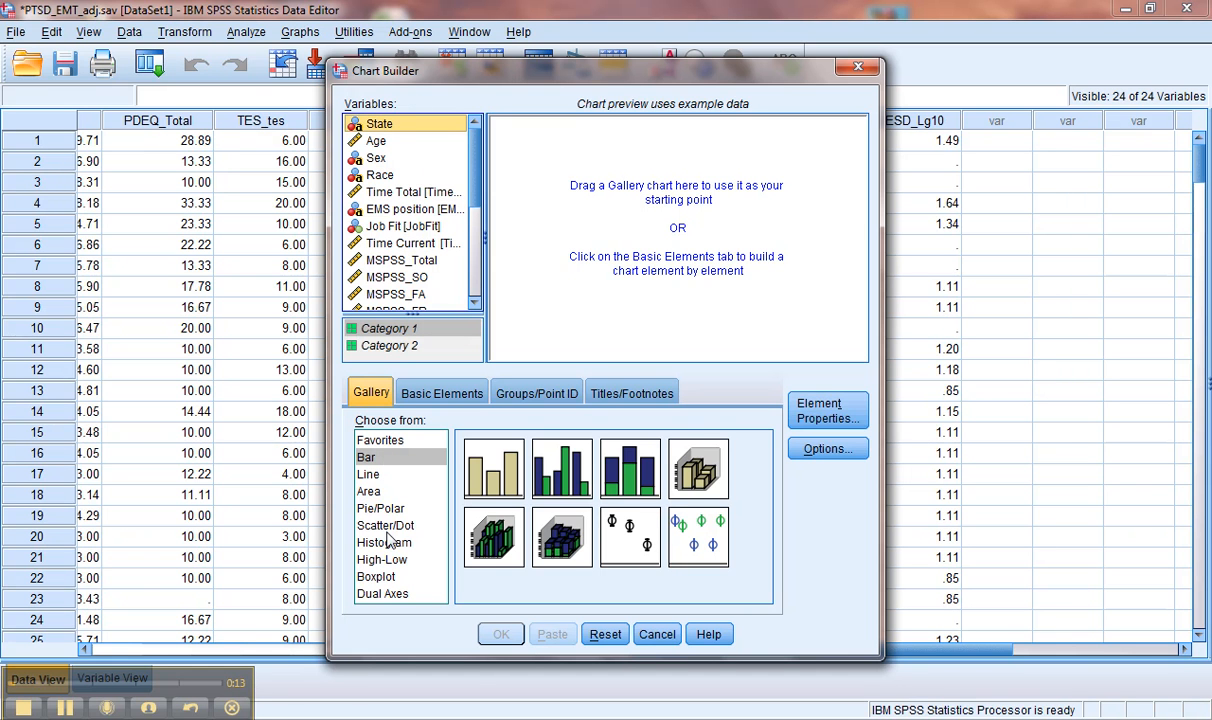
Step: Build a Scatter/Dot matrix of Age, Time Total, MSPSS_Total, PTCI_NCW and TES_tes
left_click(385, 525)
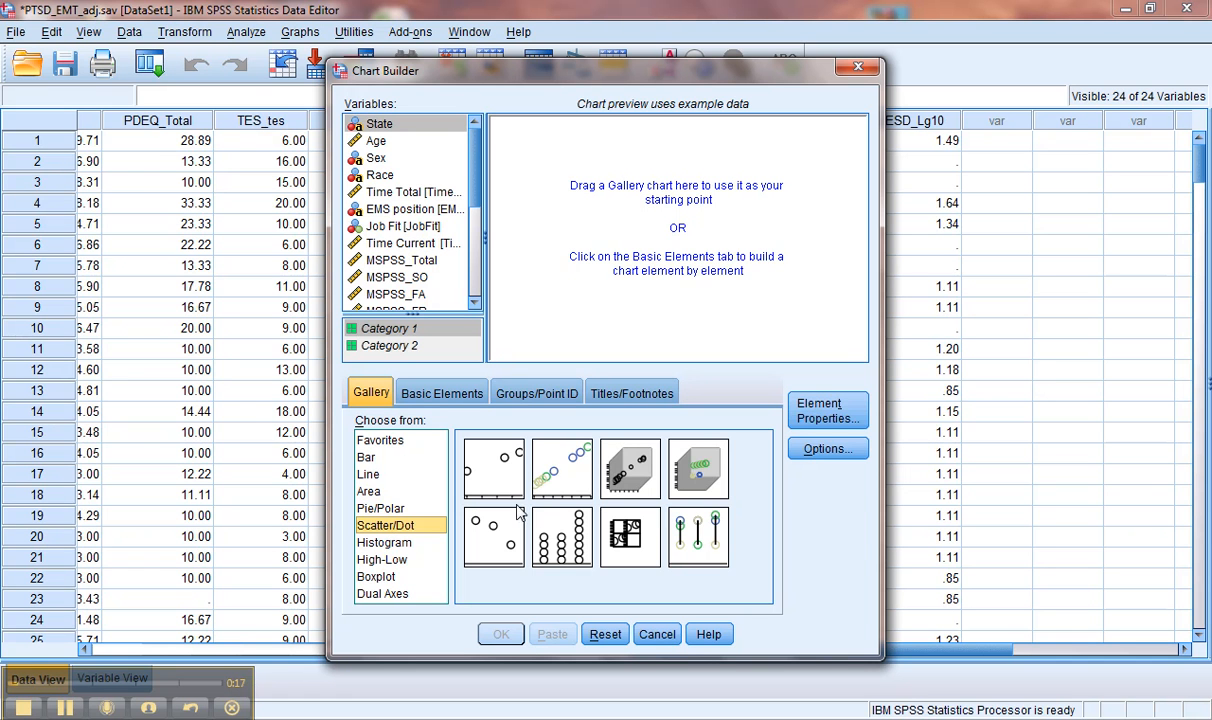
mouse_move(633, 553)
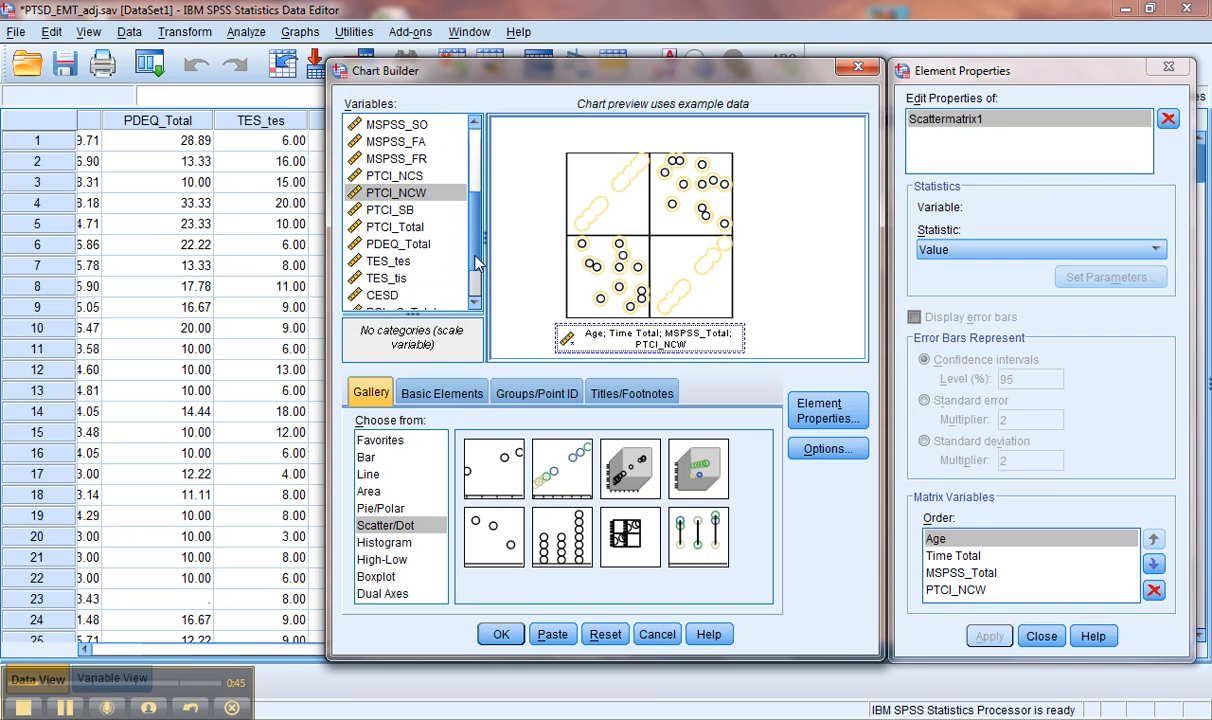
scroll("down", 3)
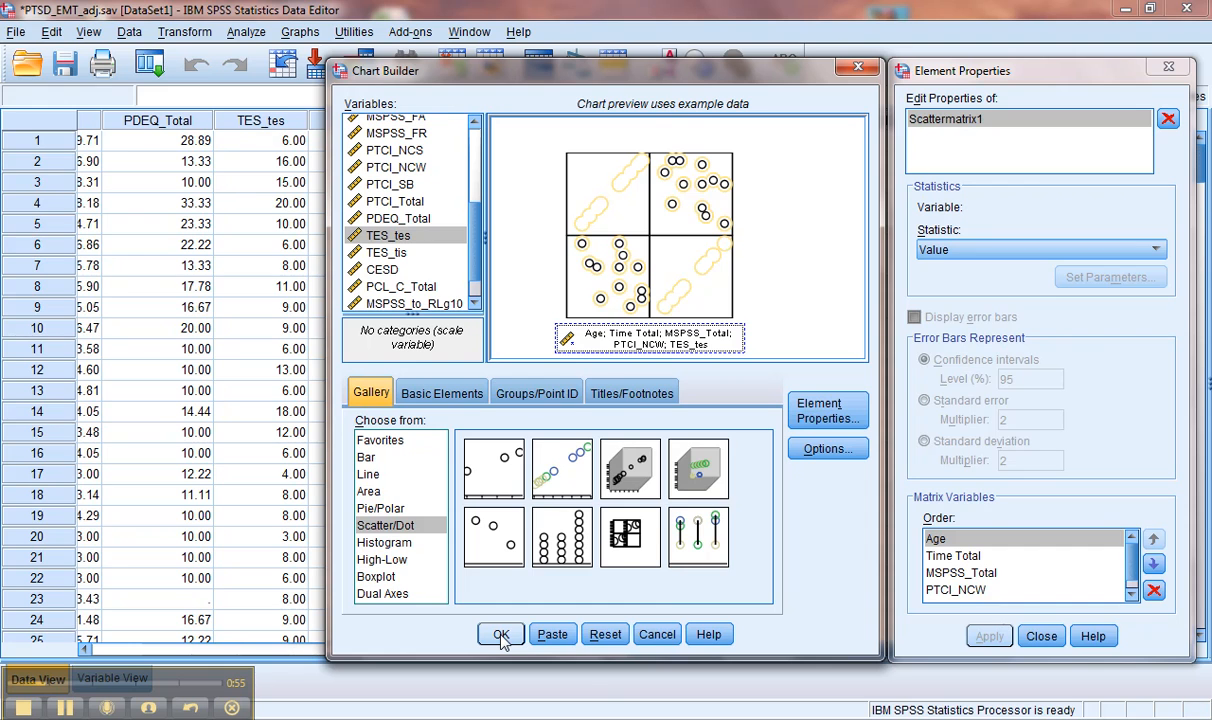
Step: Generate the scatterplot matrix and select the graph in the Viewer
left_click(501, 634)
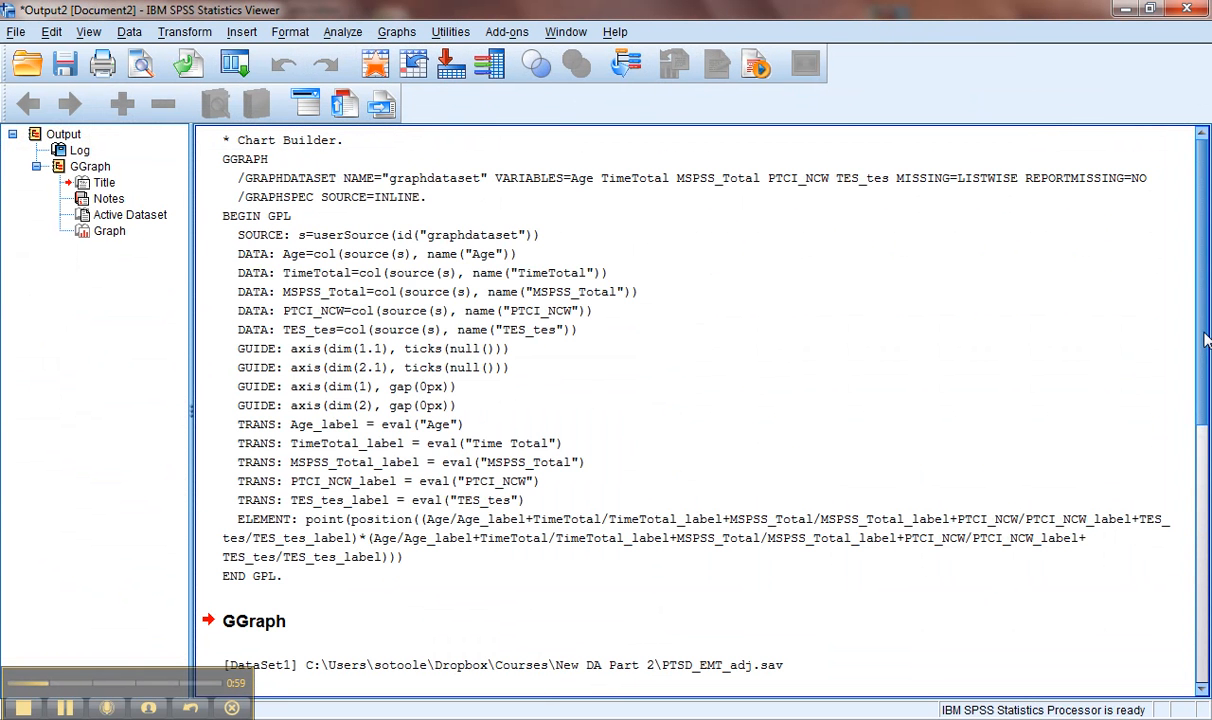
scroll("down", 3)
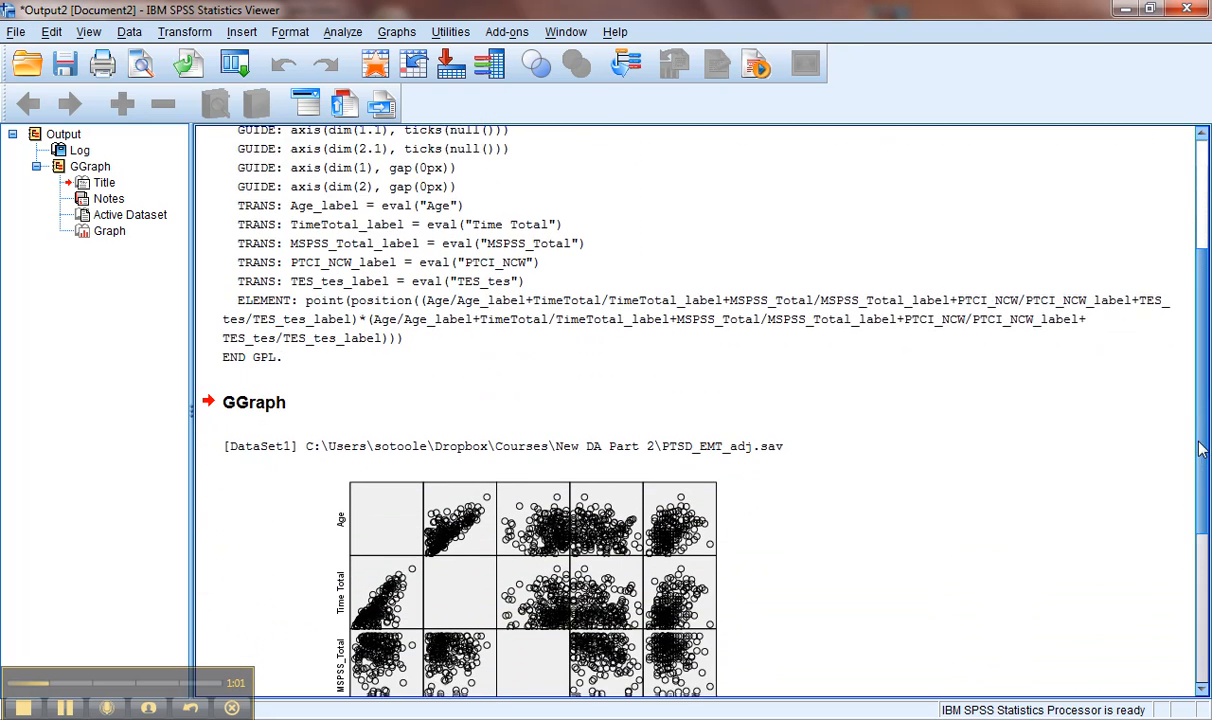
scroll("down", 3)
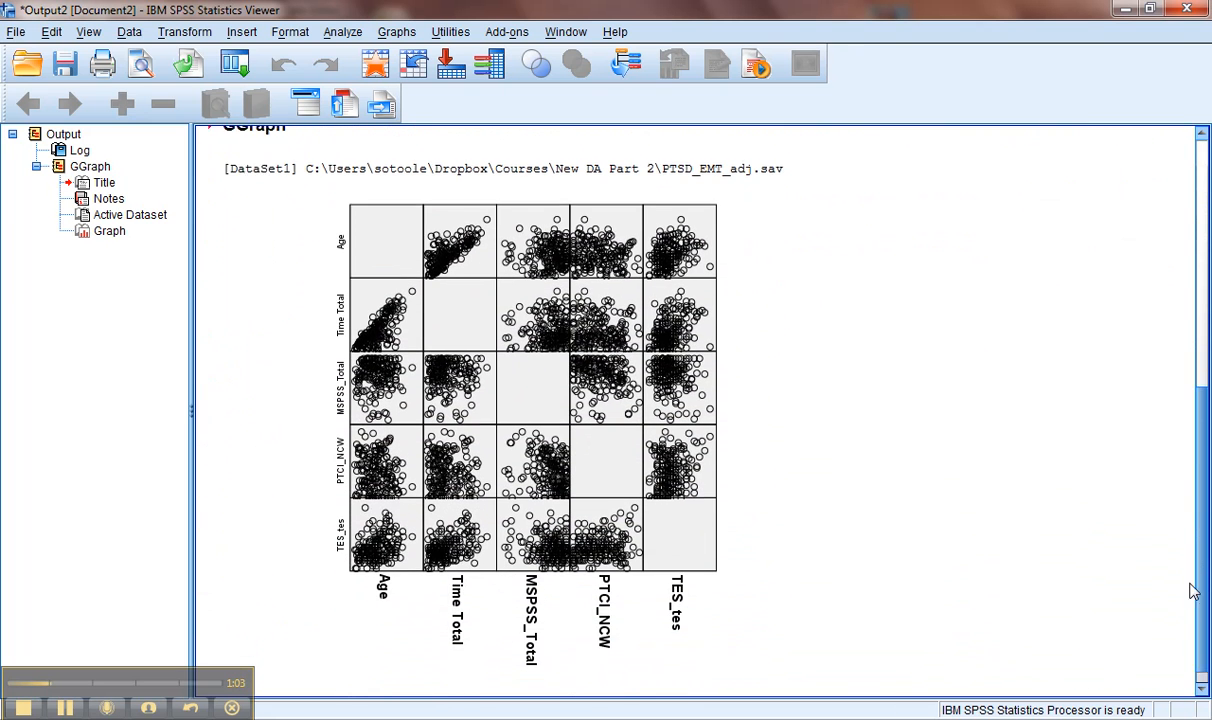
left_click(530, 400)
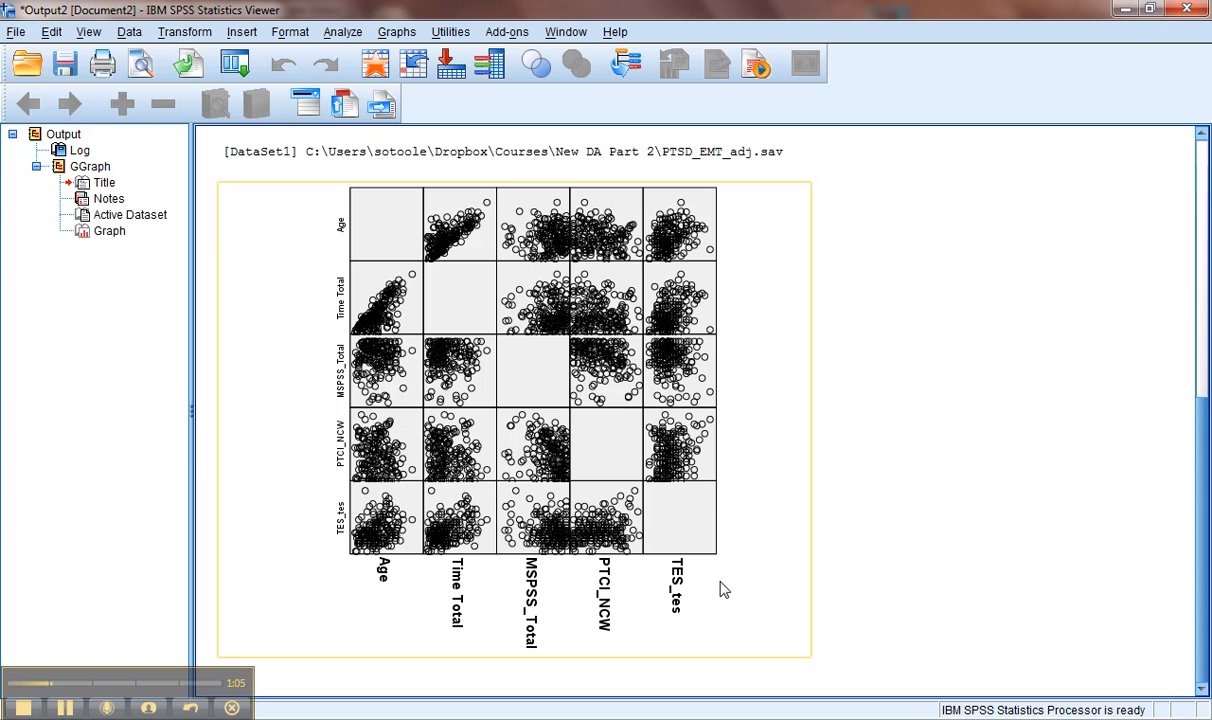
mouse_move(725, 588)
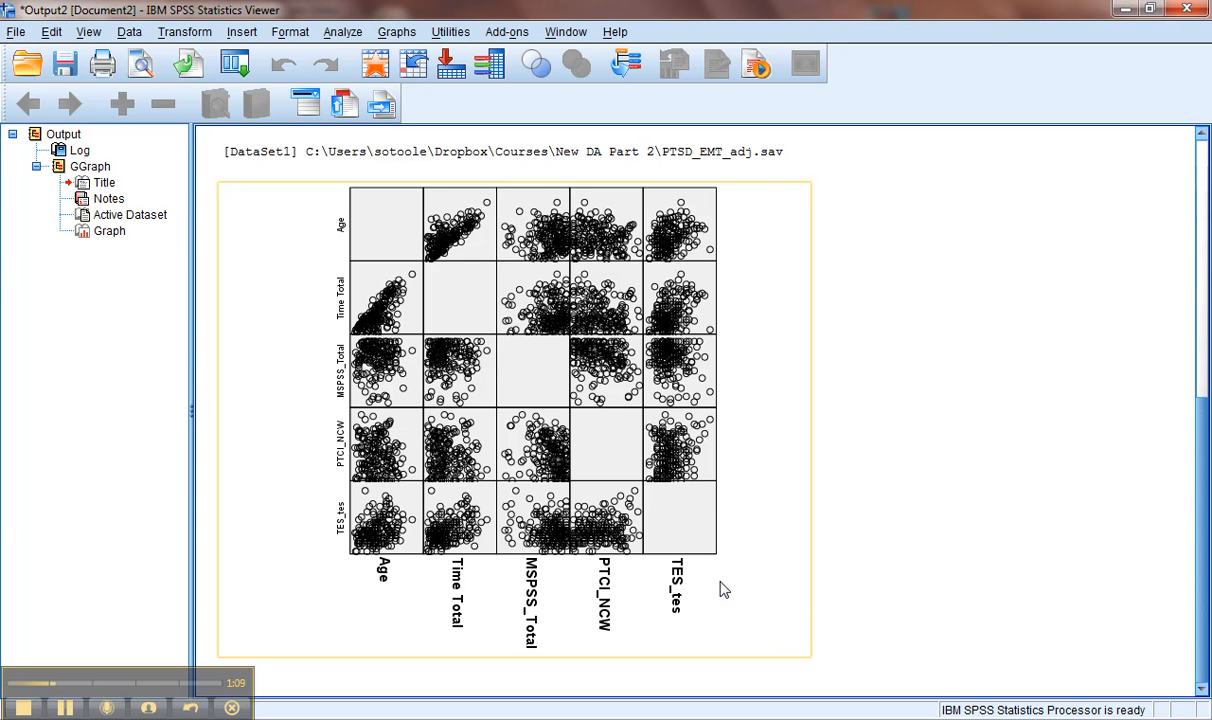
mouse_move(560, 384)
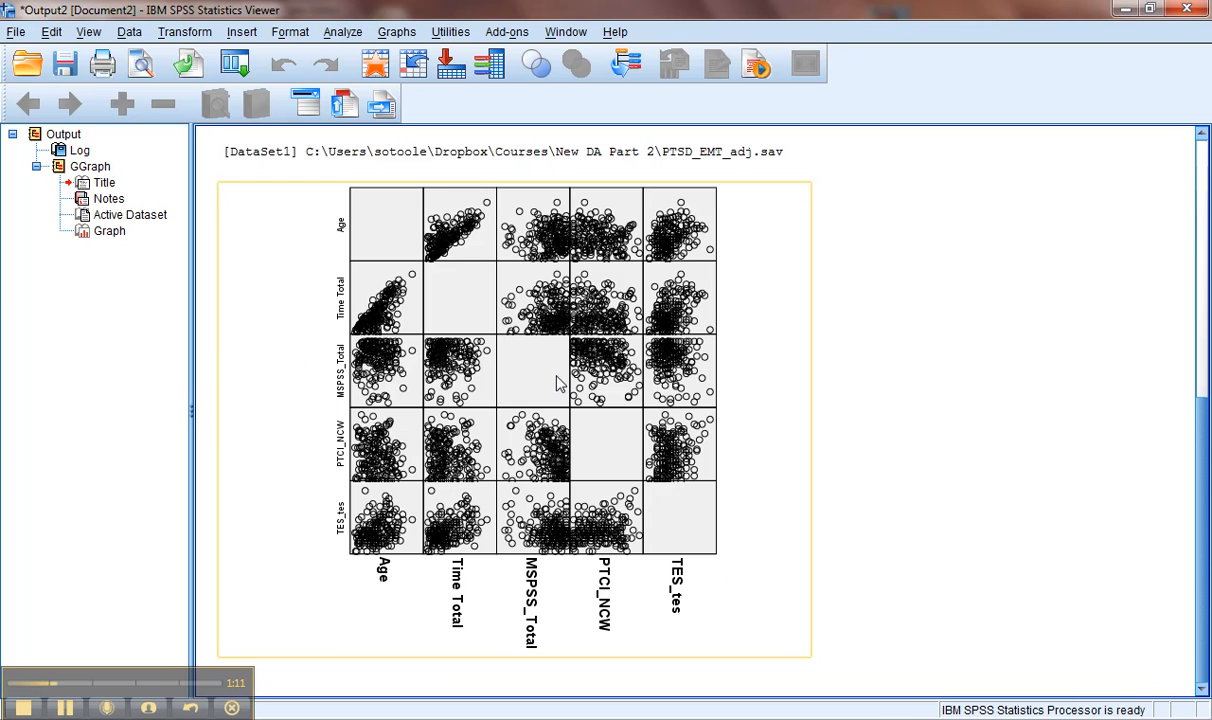
Step: Open the scatterplot matrix in the Chart Editor, then close it back to the Viewer
double_click(560, 385)
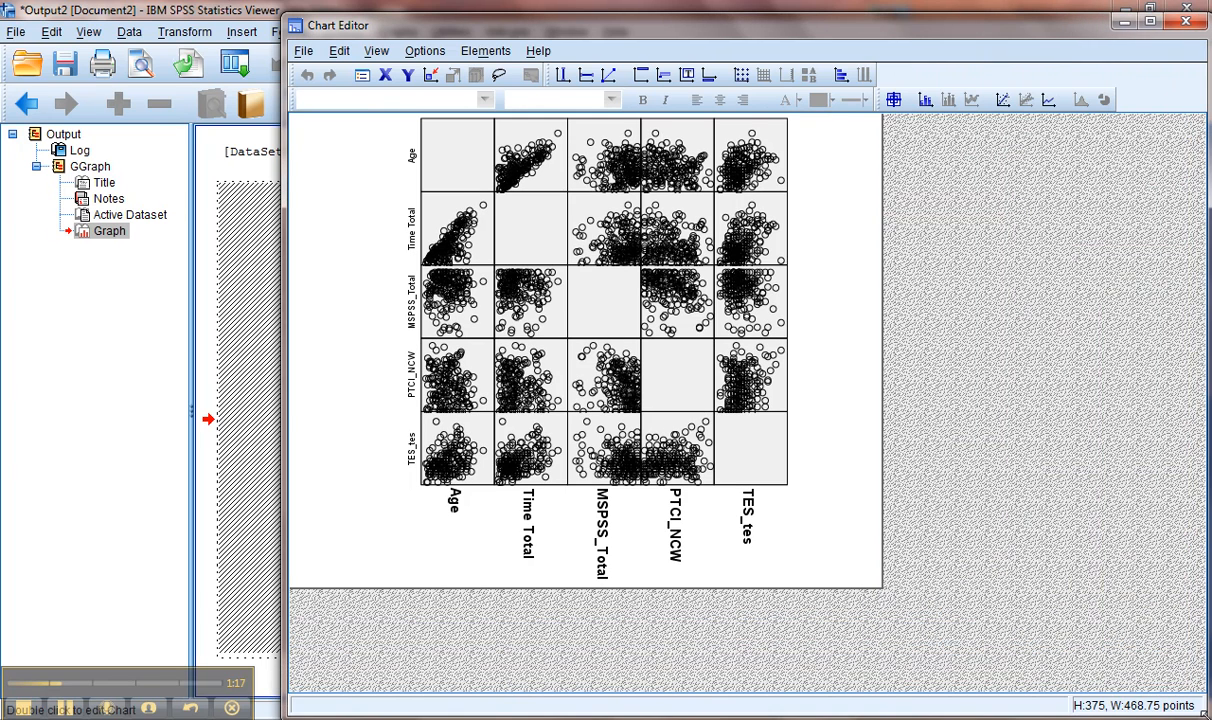
left_click(1186, 25)
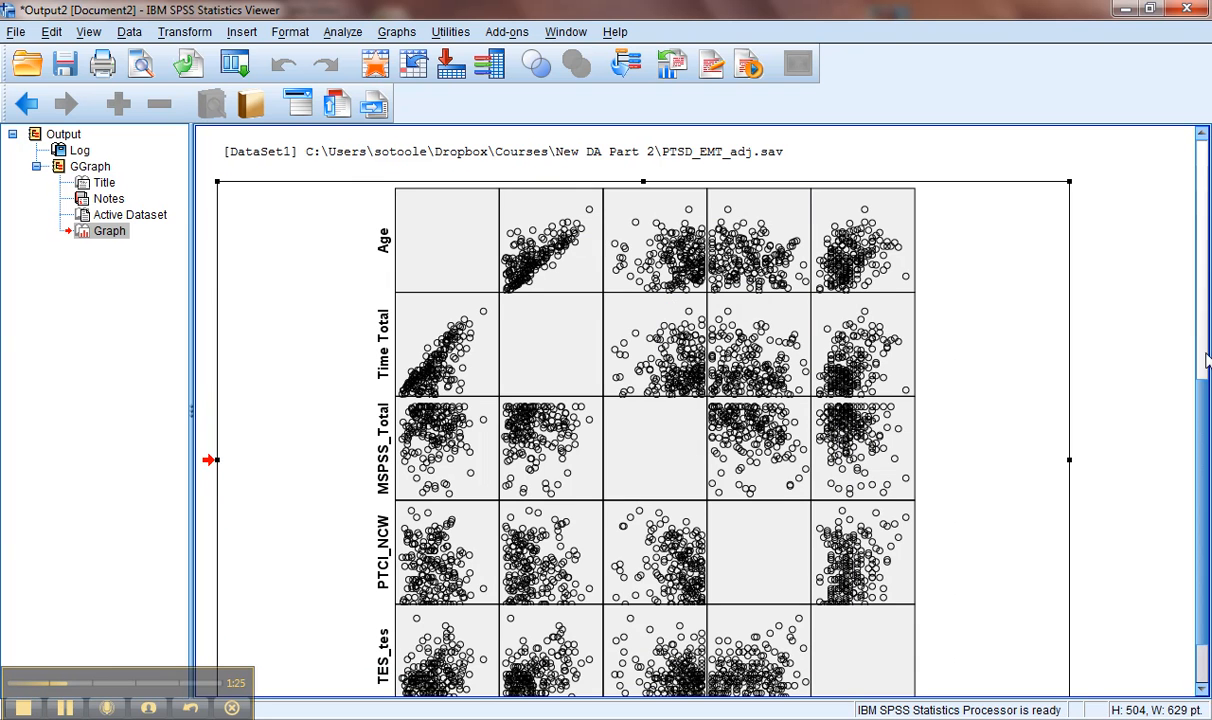
Step: Scroll the Viewer to inspect the full five-variable scatterplot matrix for linear relationships
scroll("down", 3)
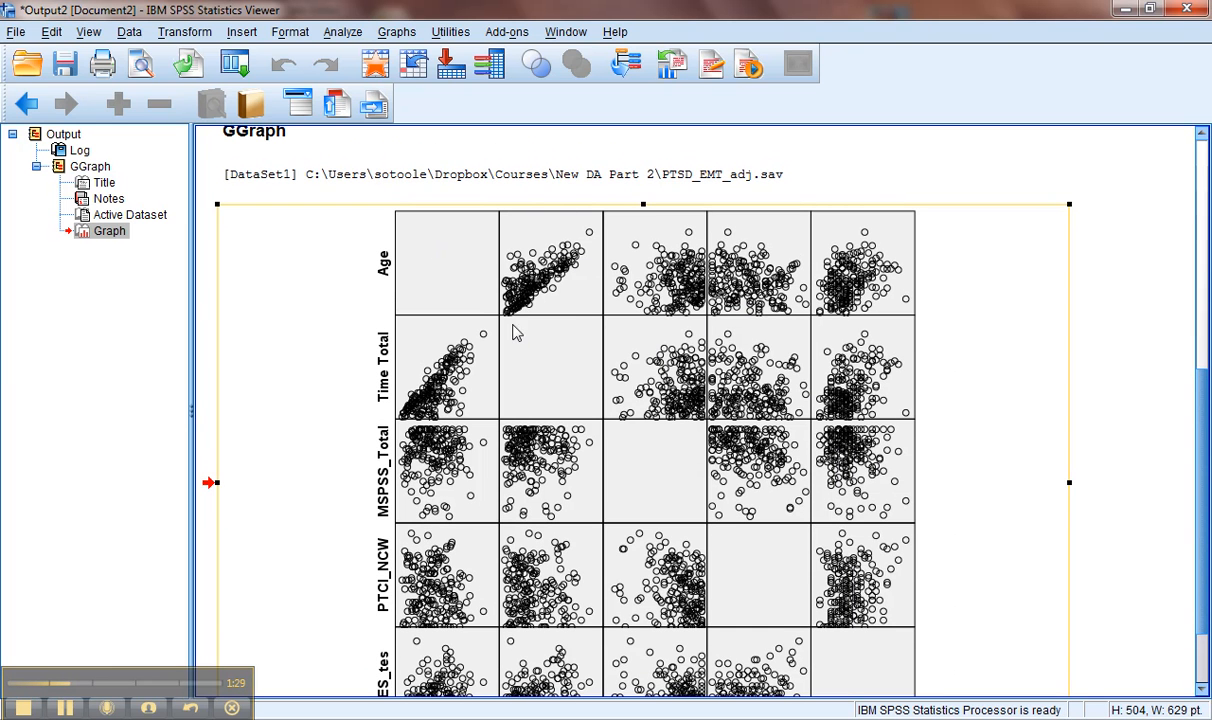
mouse_move(557, 265)
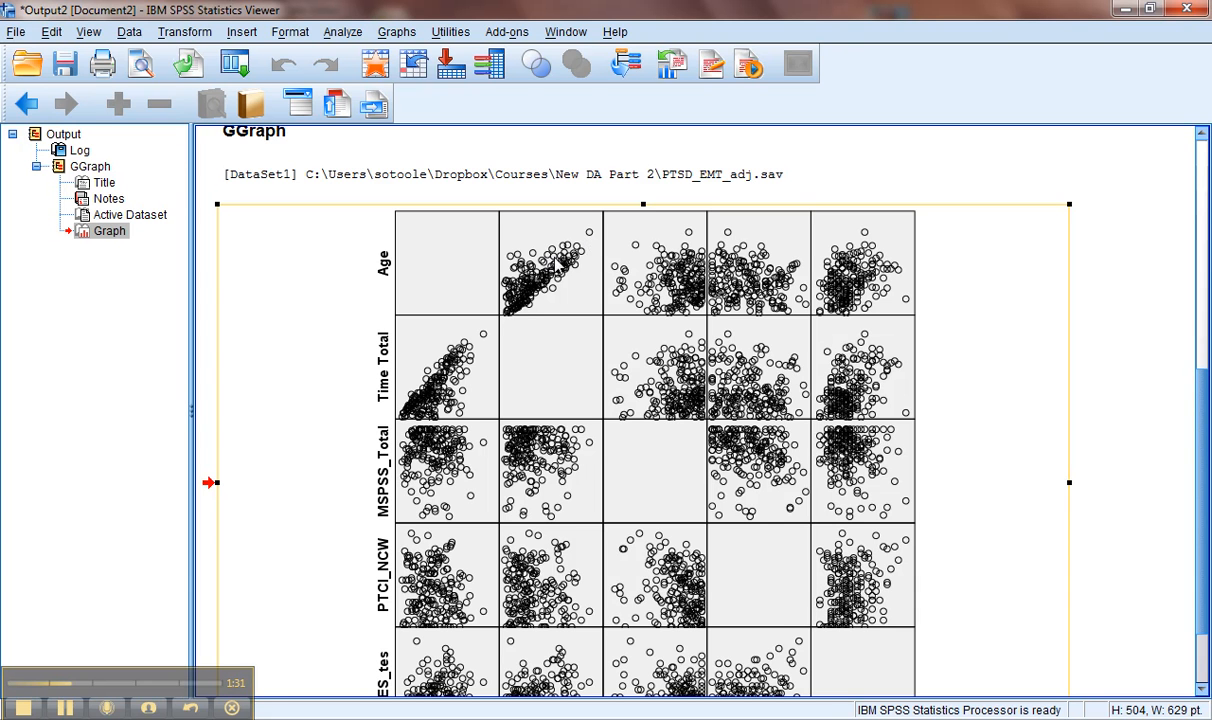
mouse_move(400, 270)
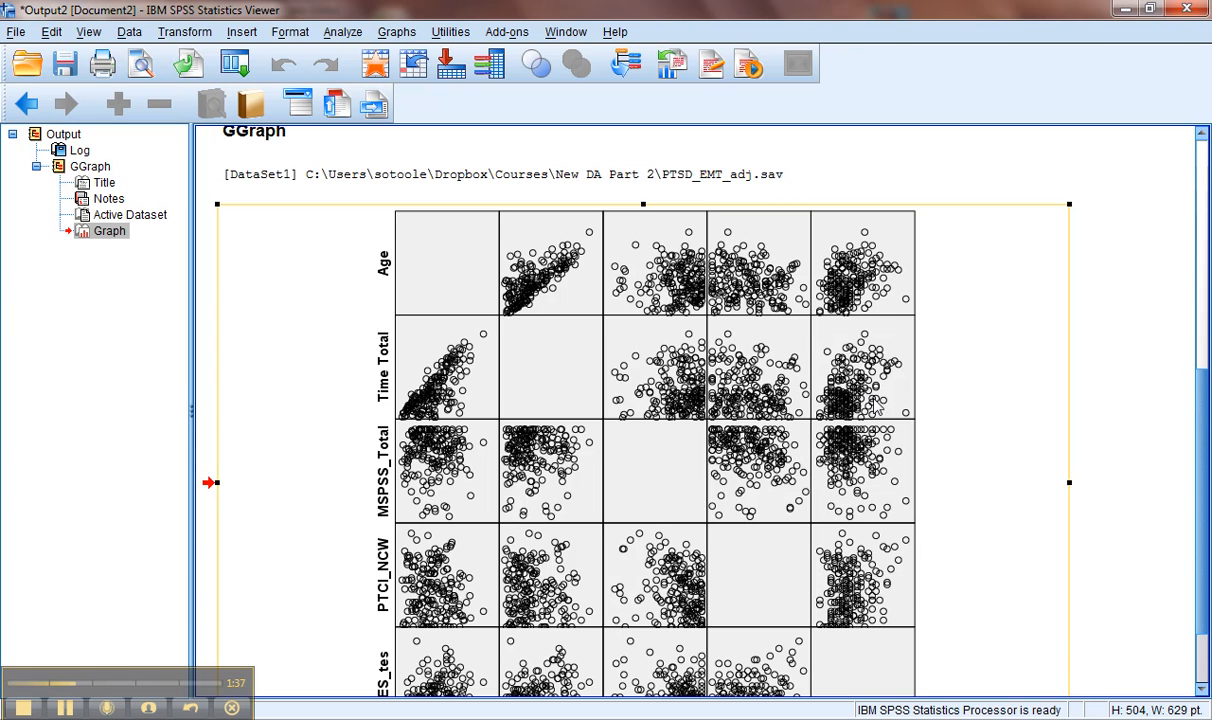
scroll("down", 3)
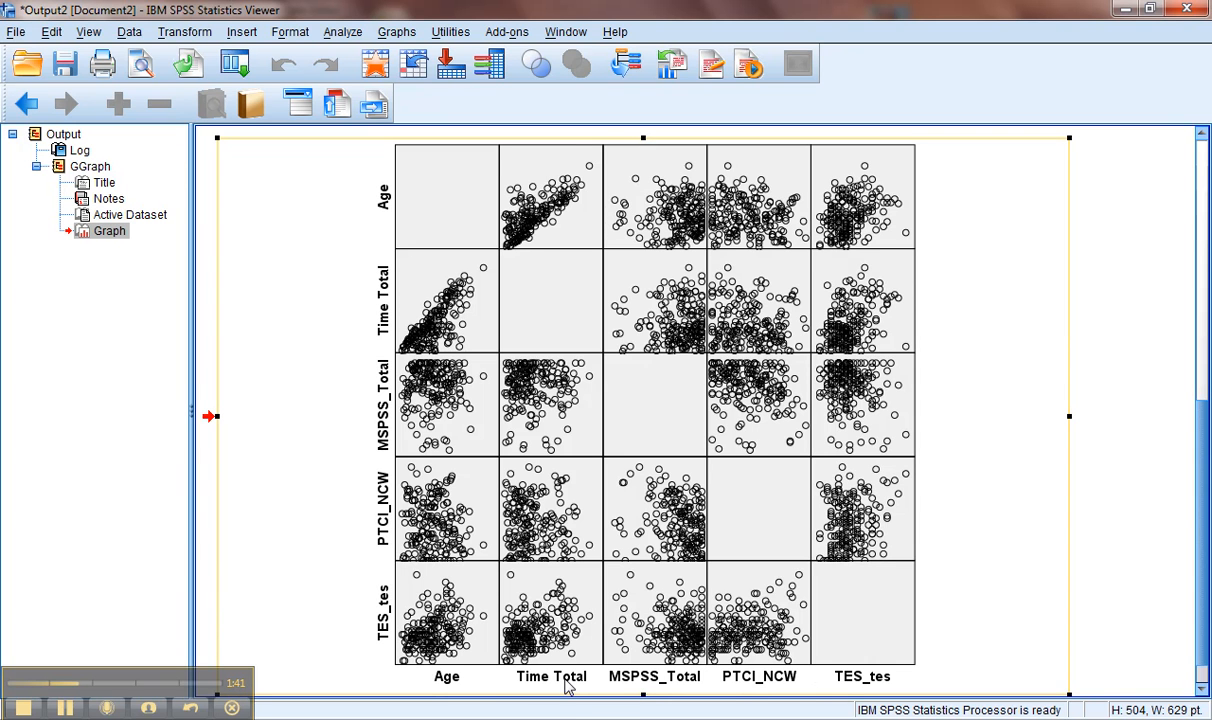
mouse_move(558, 240)
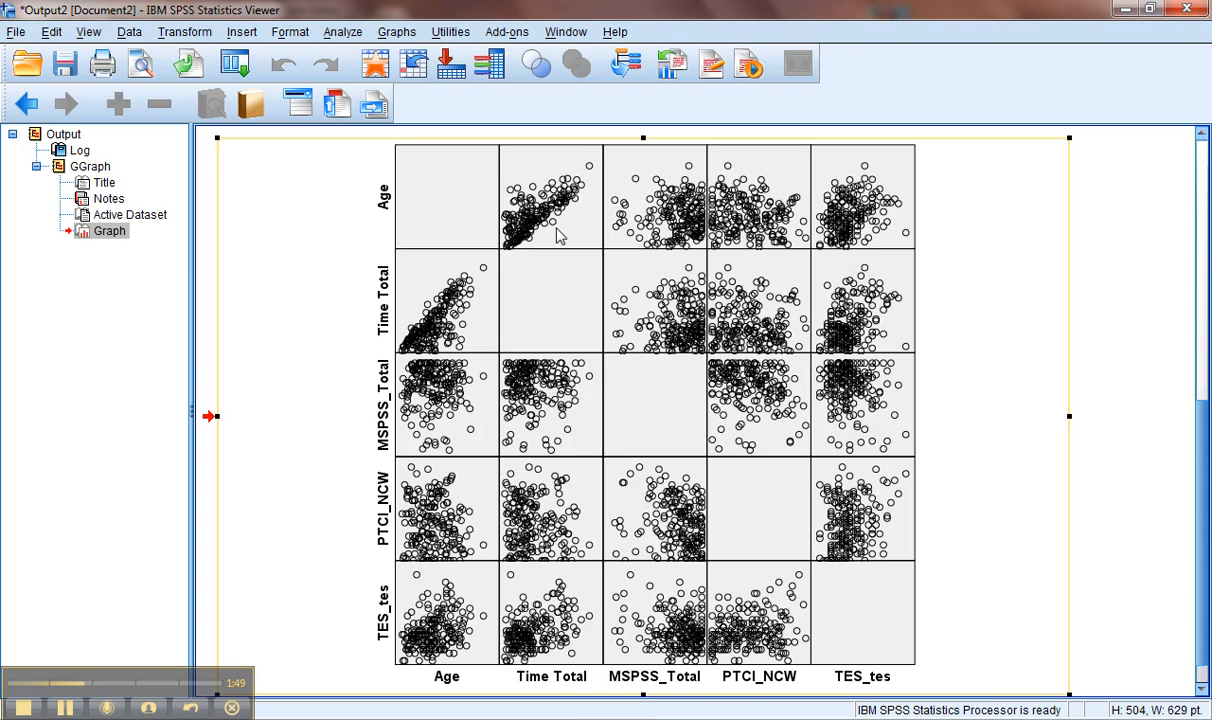
mouse_move(593, 165)
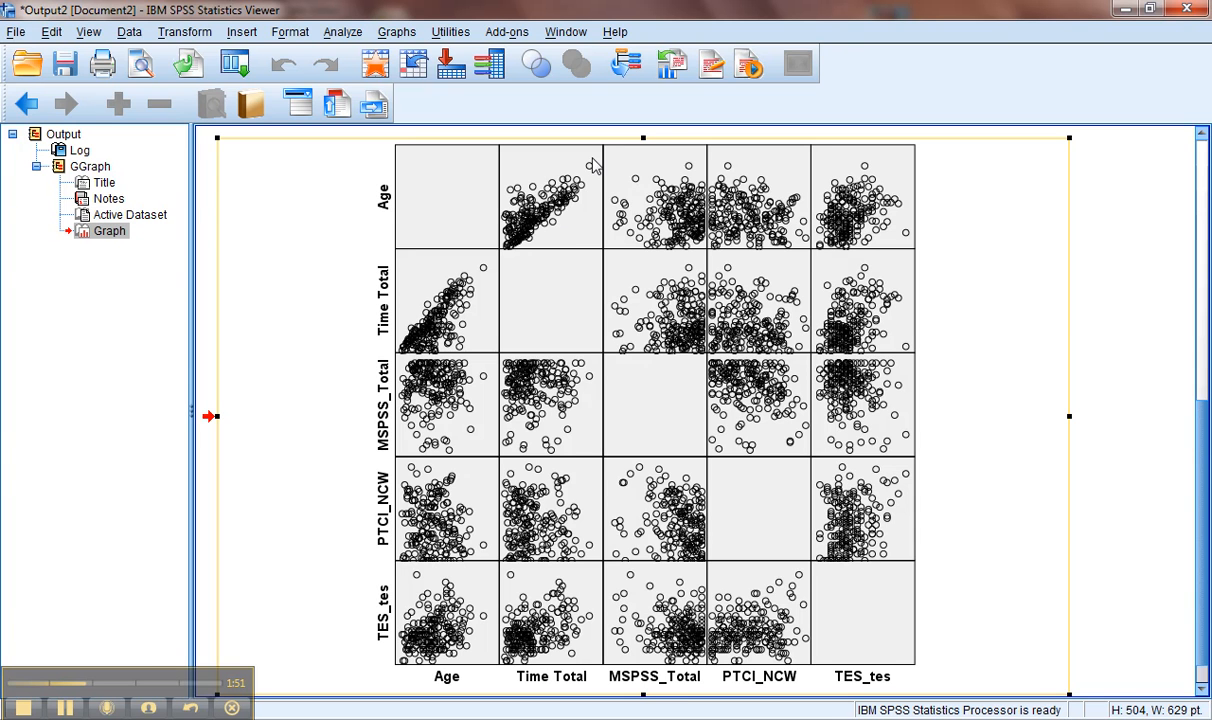
mouse_move(592, 165)
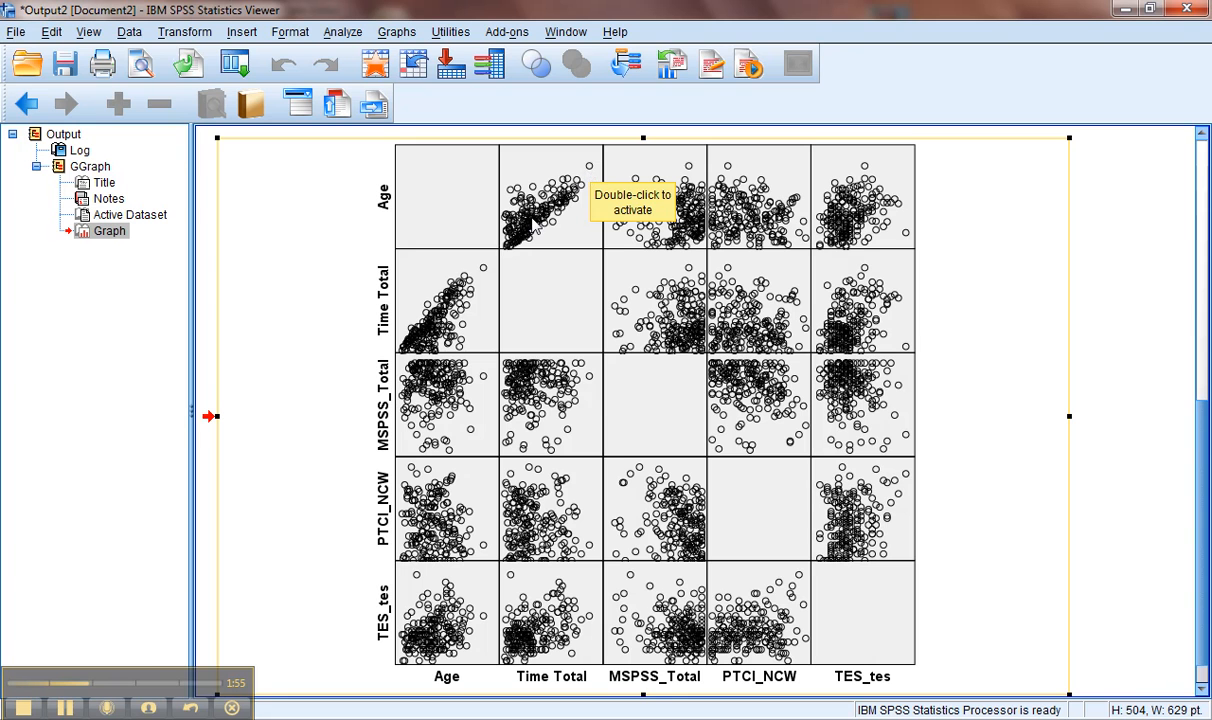
mouse_move(505, 250)
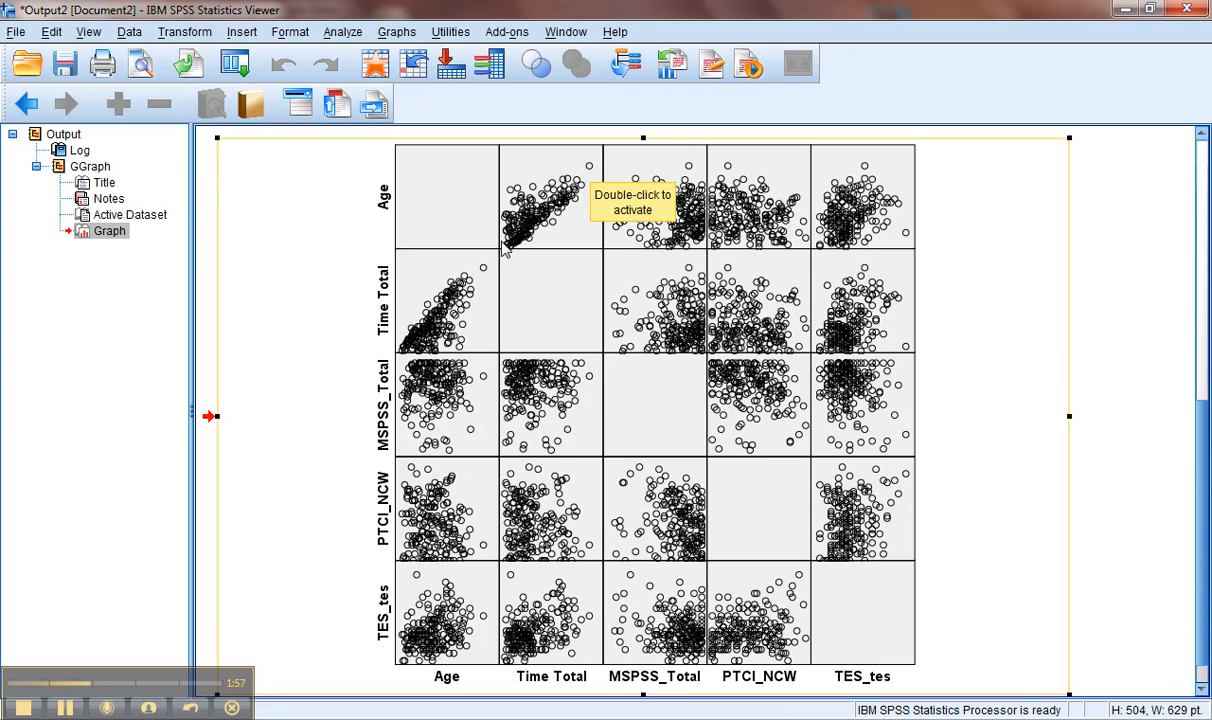
mouse_move(542, 197)
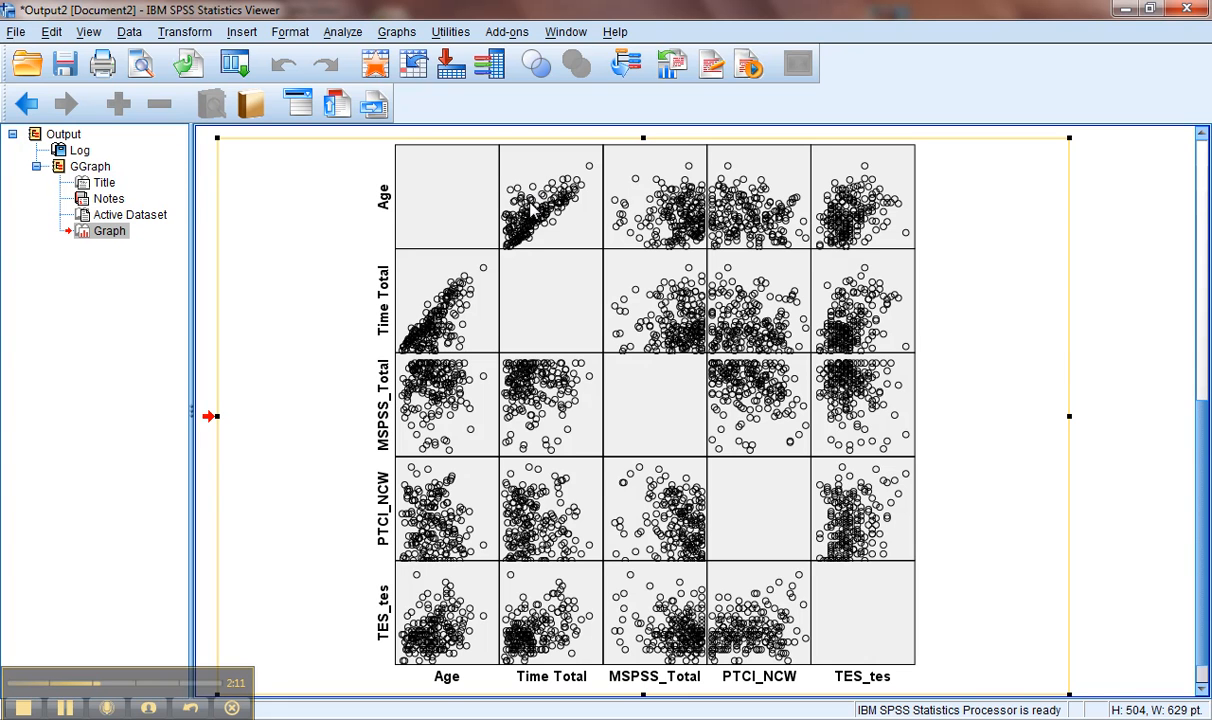
mouse_move(530, 207)
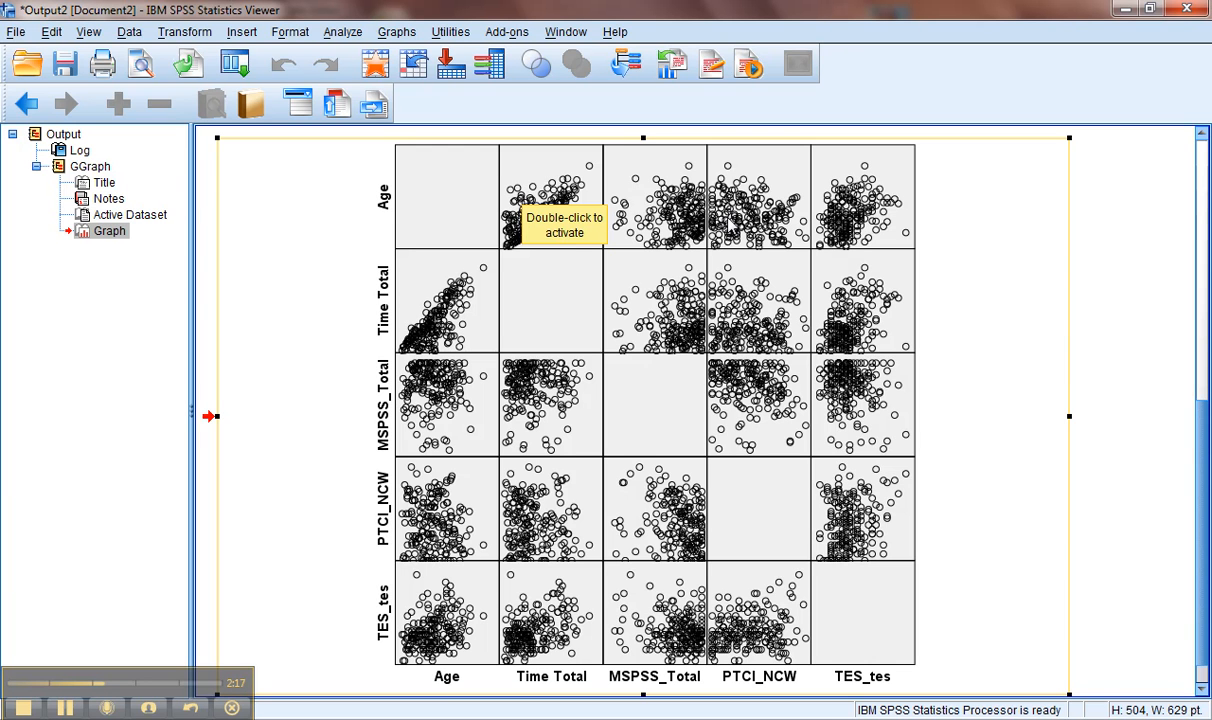
mouse_move(695, 335)
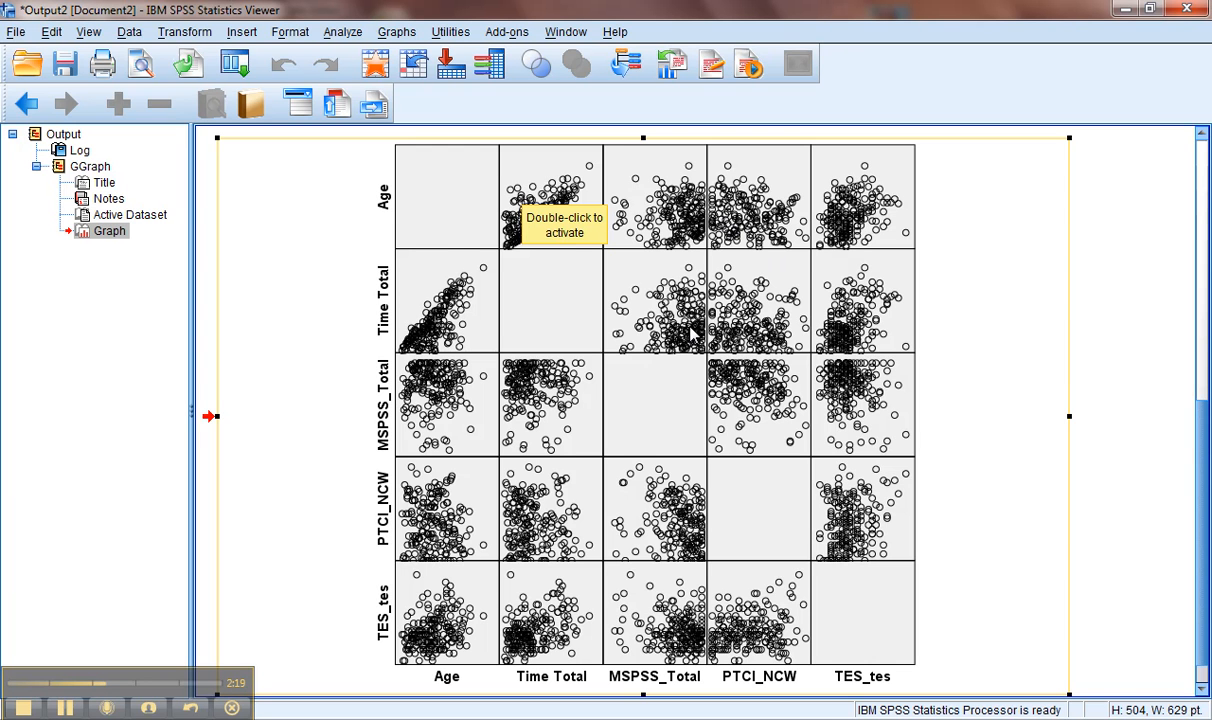
mouse_move(413, 195)
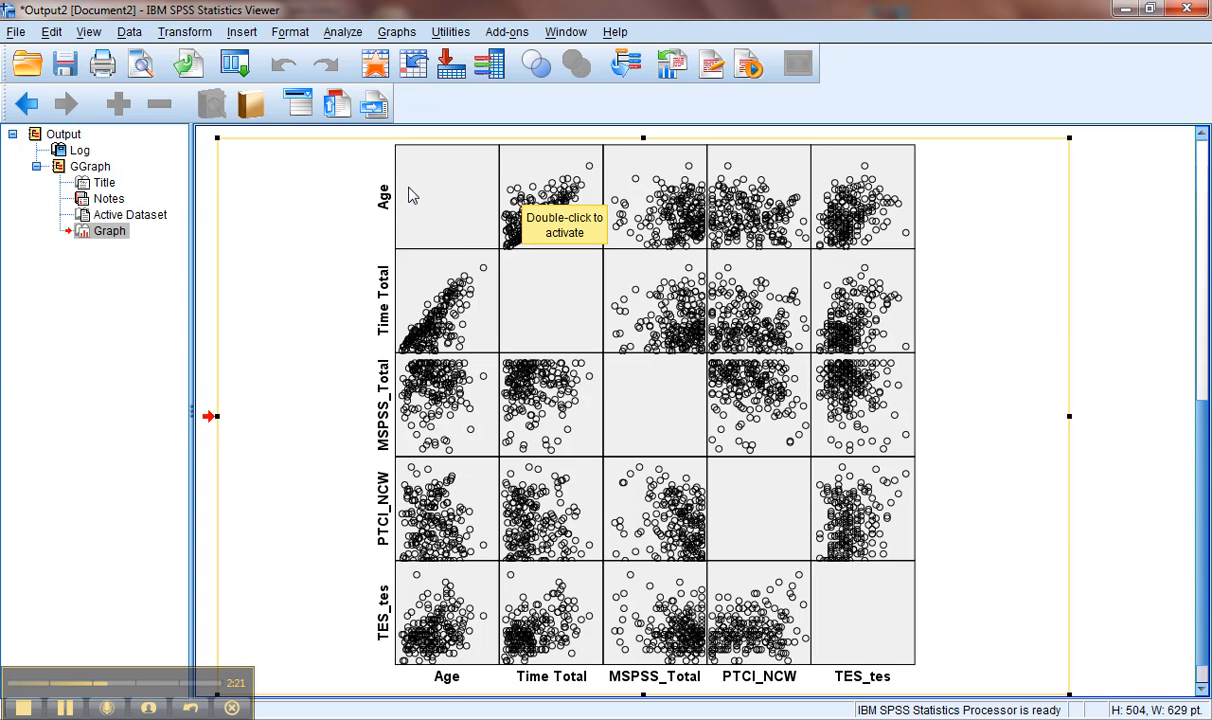
mouse_move(657, 210)
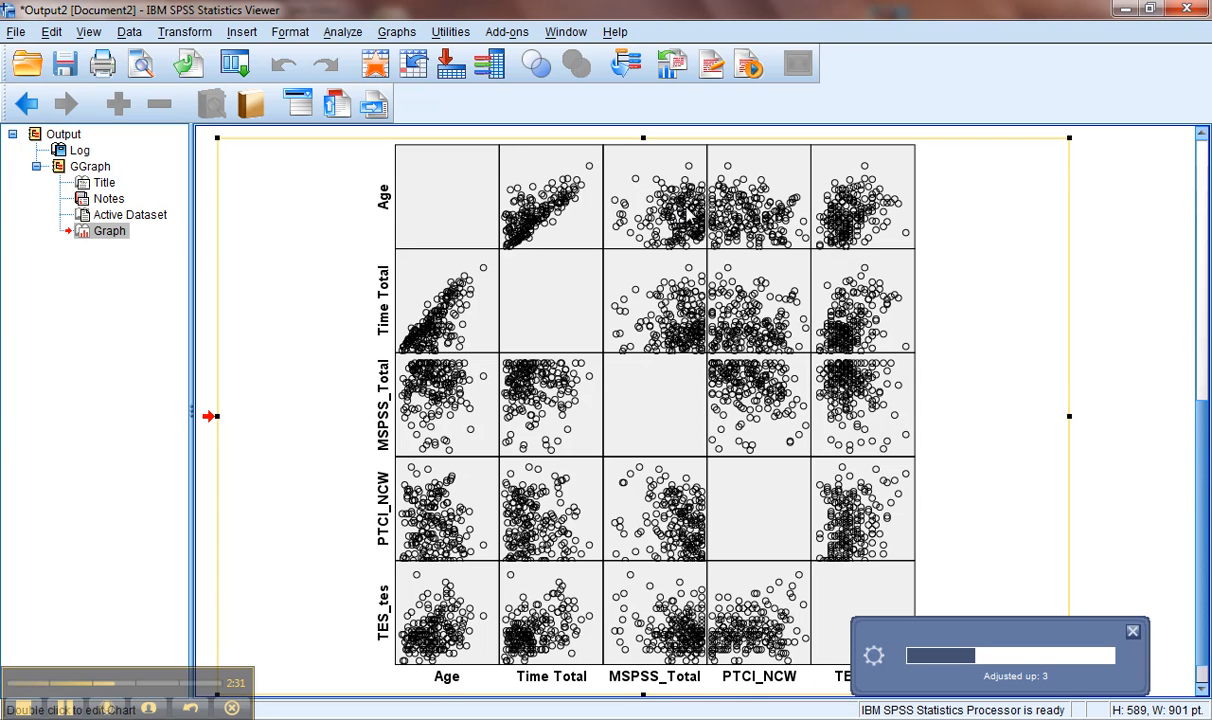
mouse_move(700, 213)
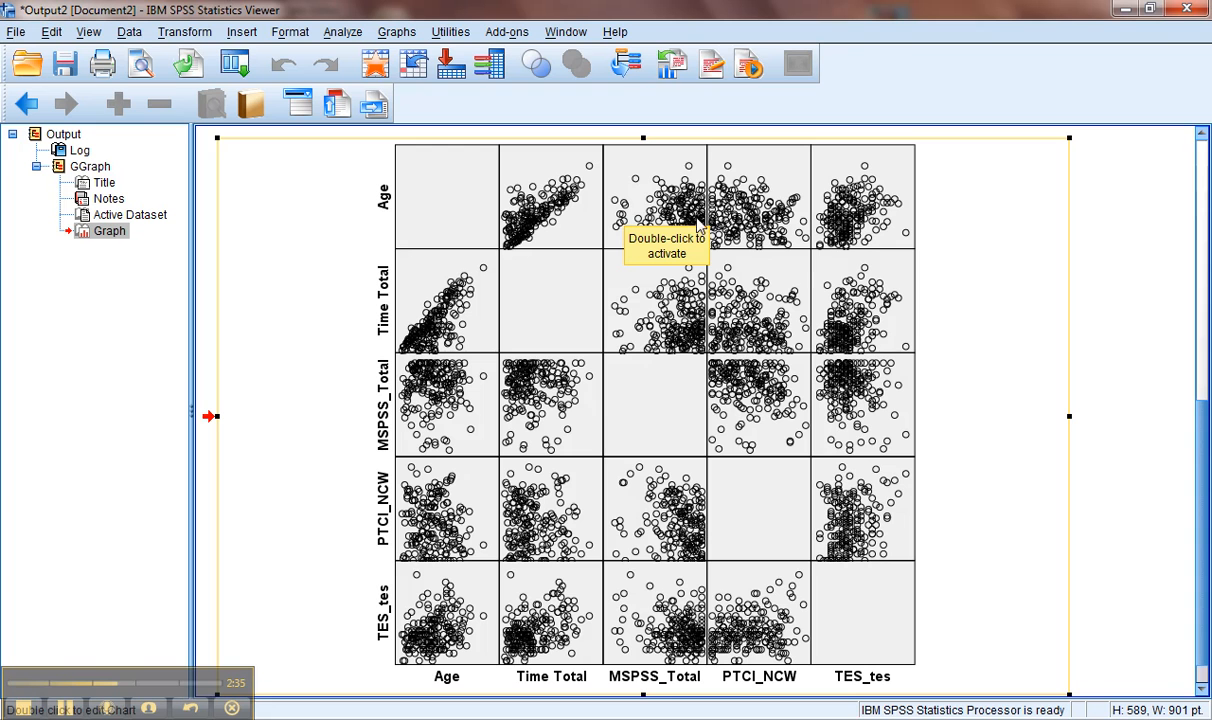
mouse_move(700, 228)
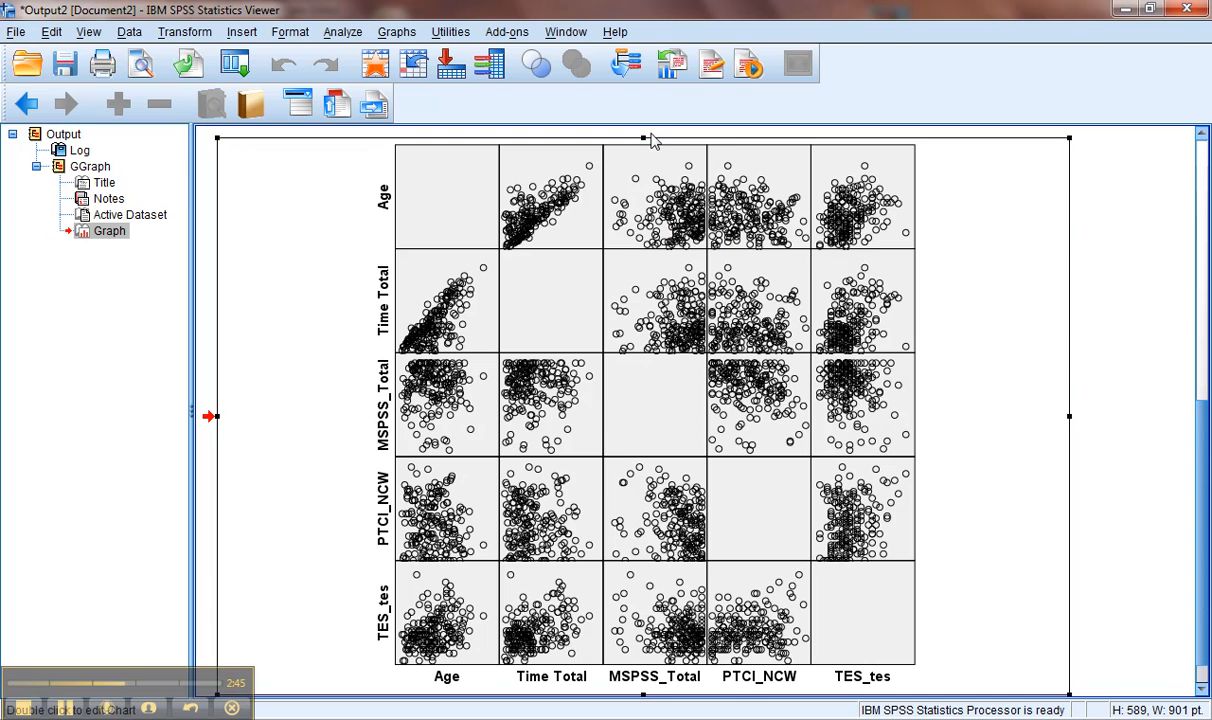
mouse_move(655, 578)
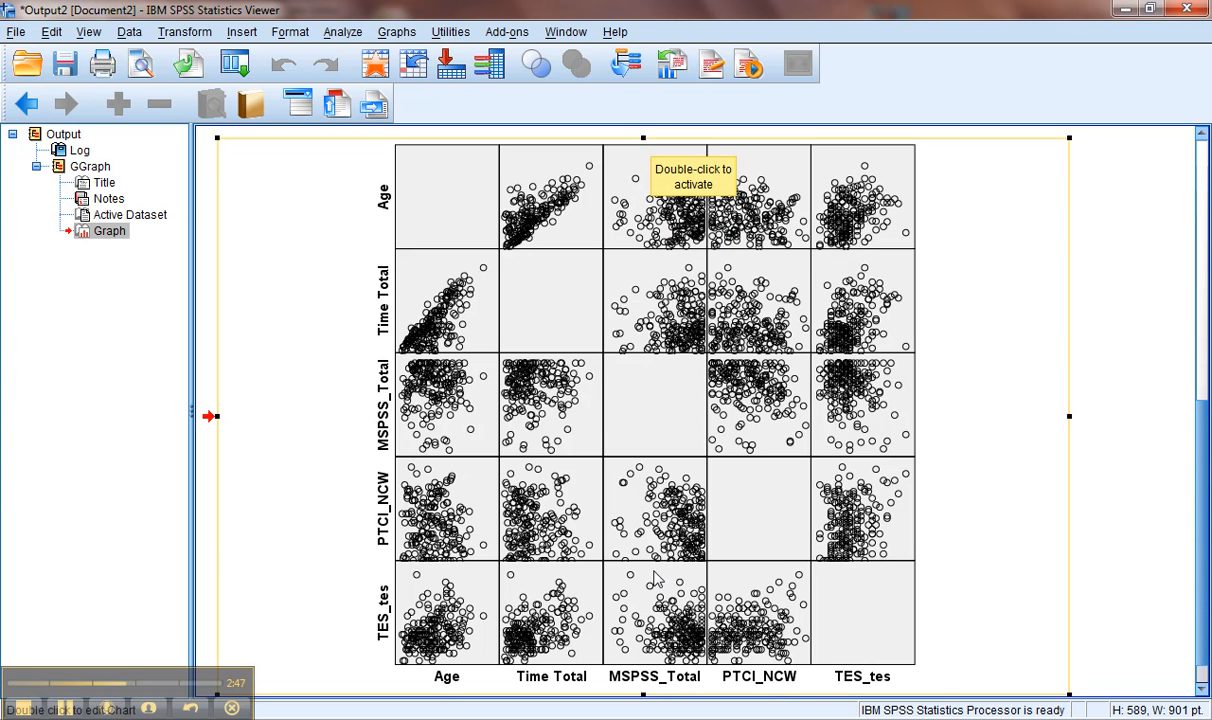
mouse_move(673, 230)
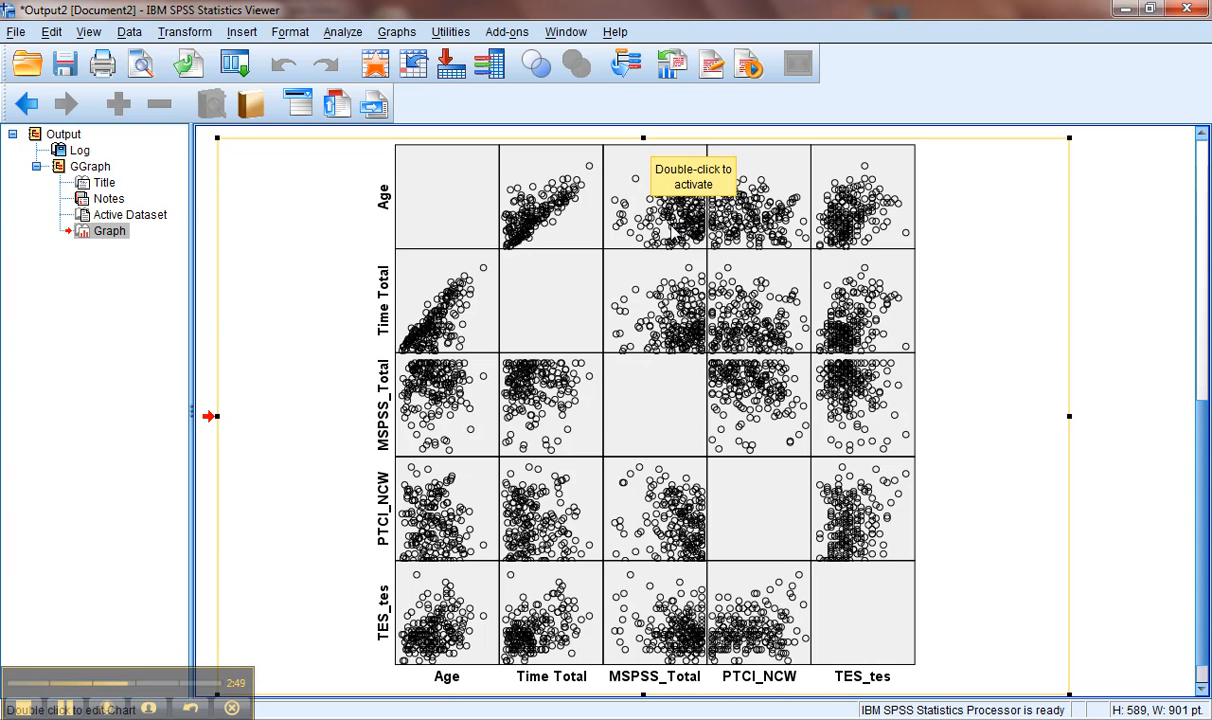
mouse_move(627, 240)
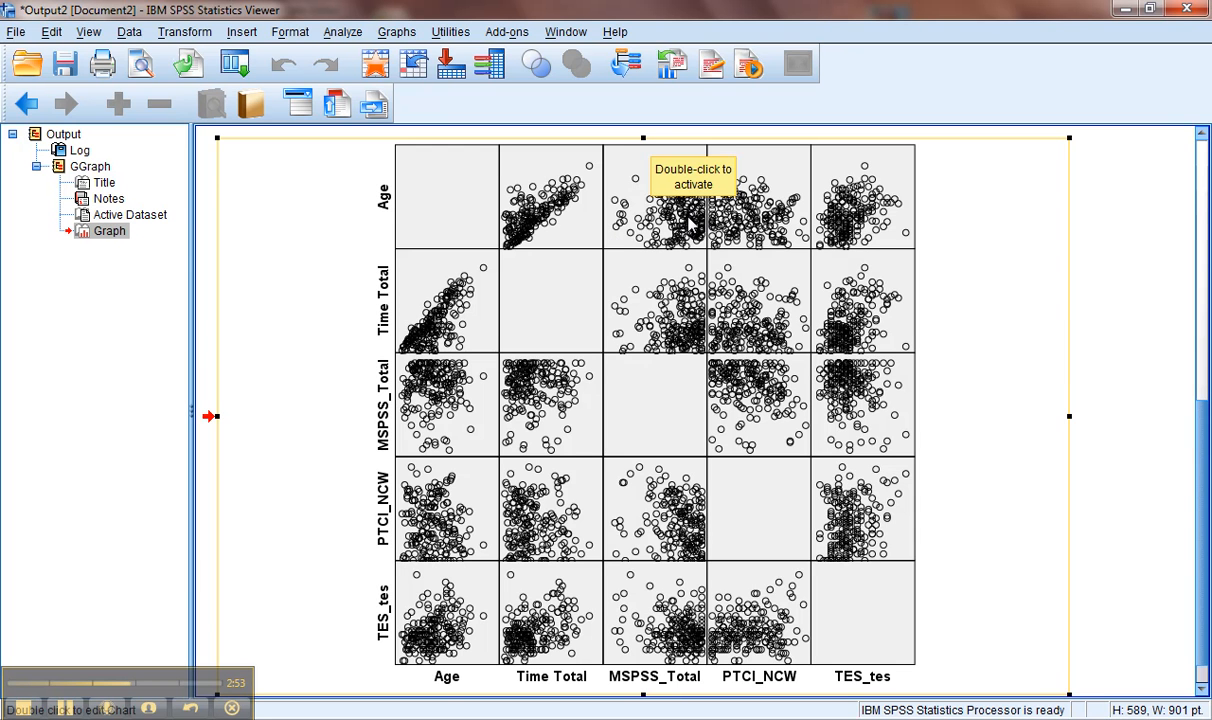
mouse_move(668, 293)
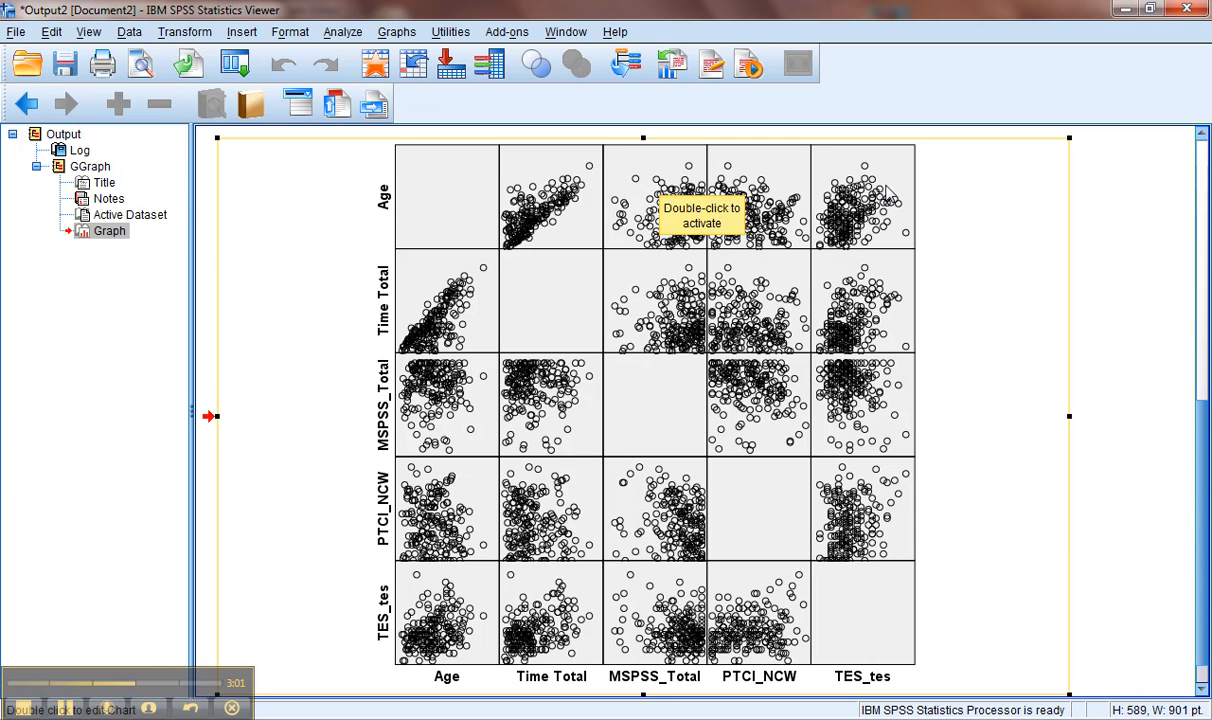
mouse_move(933, 197)
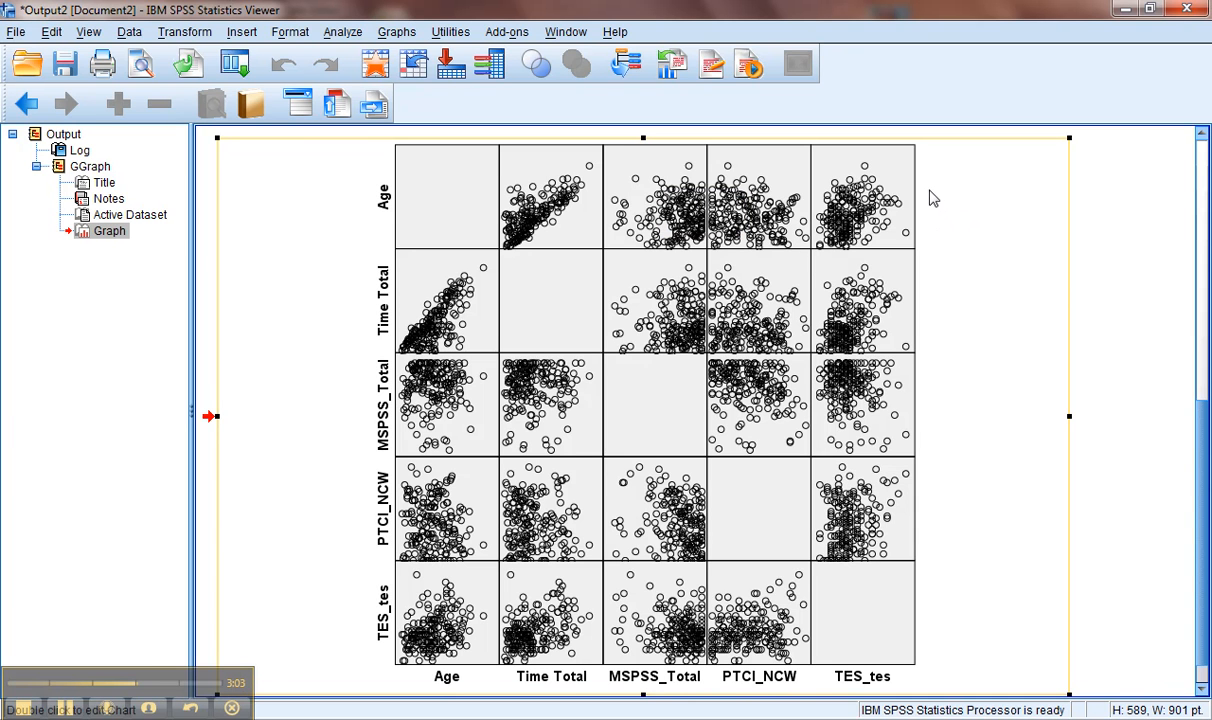
mouse_move(888, 184)
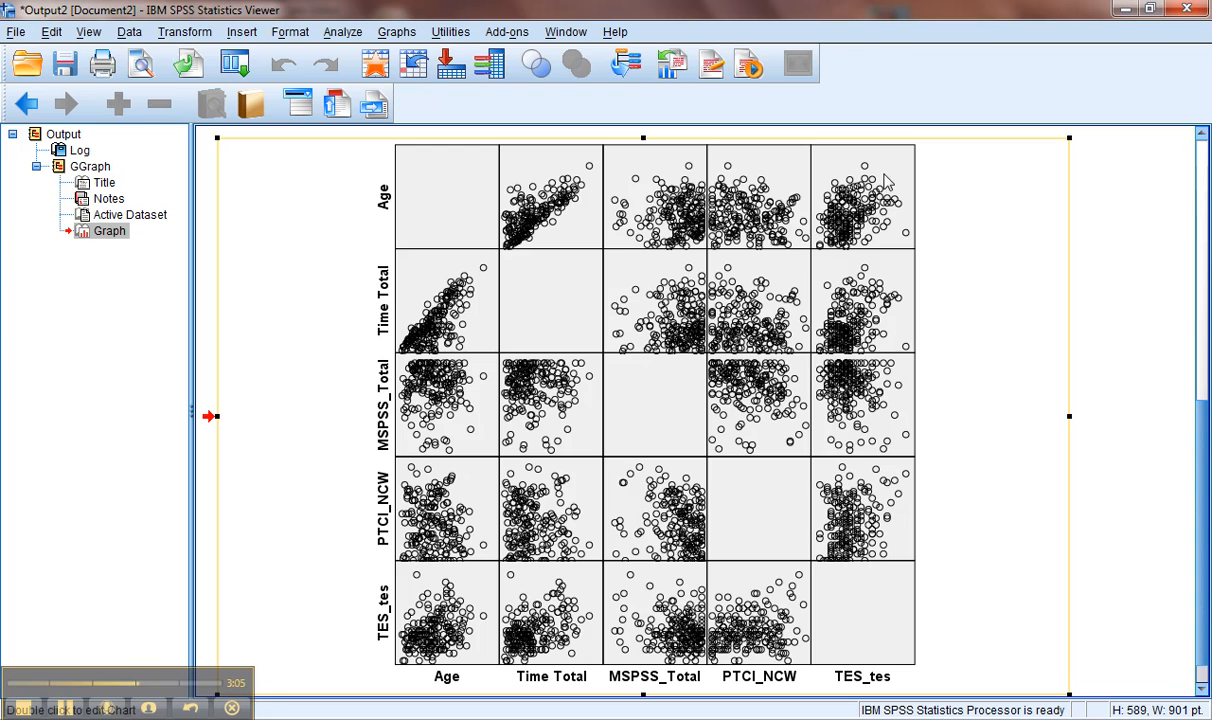
mouse_move(837, 165)
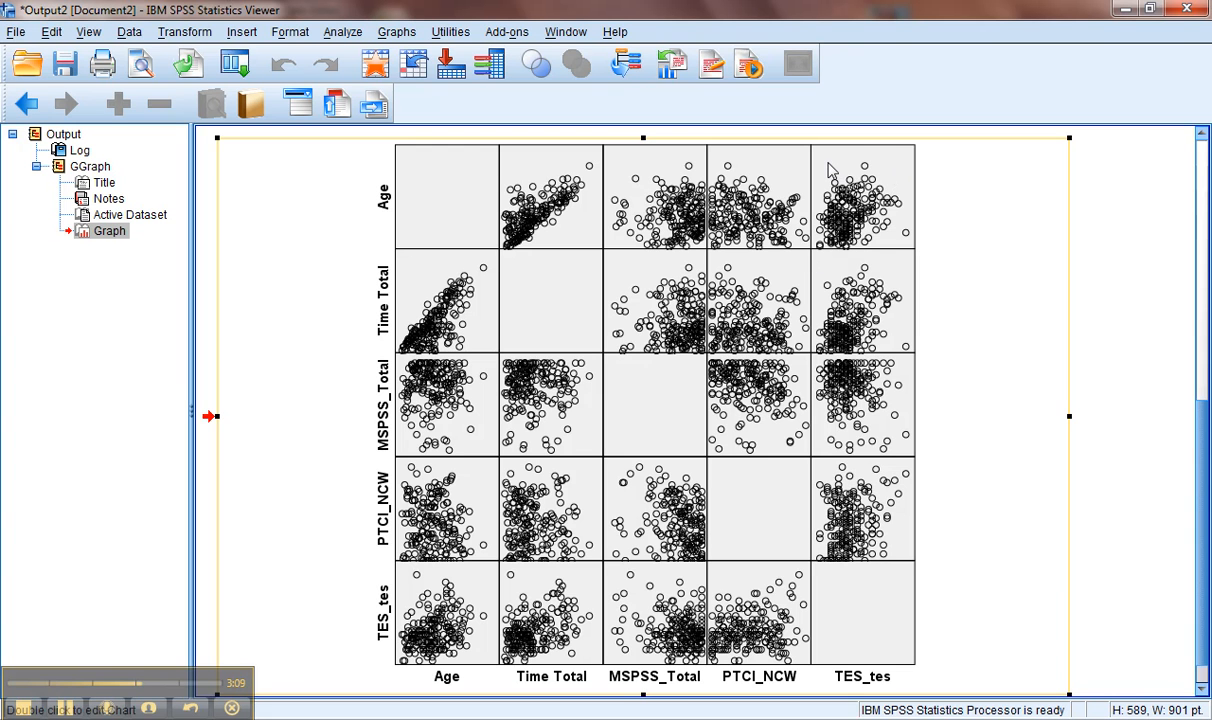
mouse_move(897, 237)
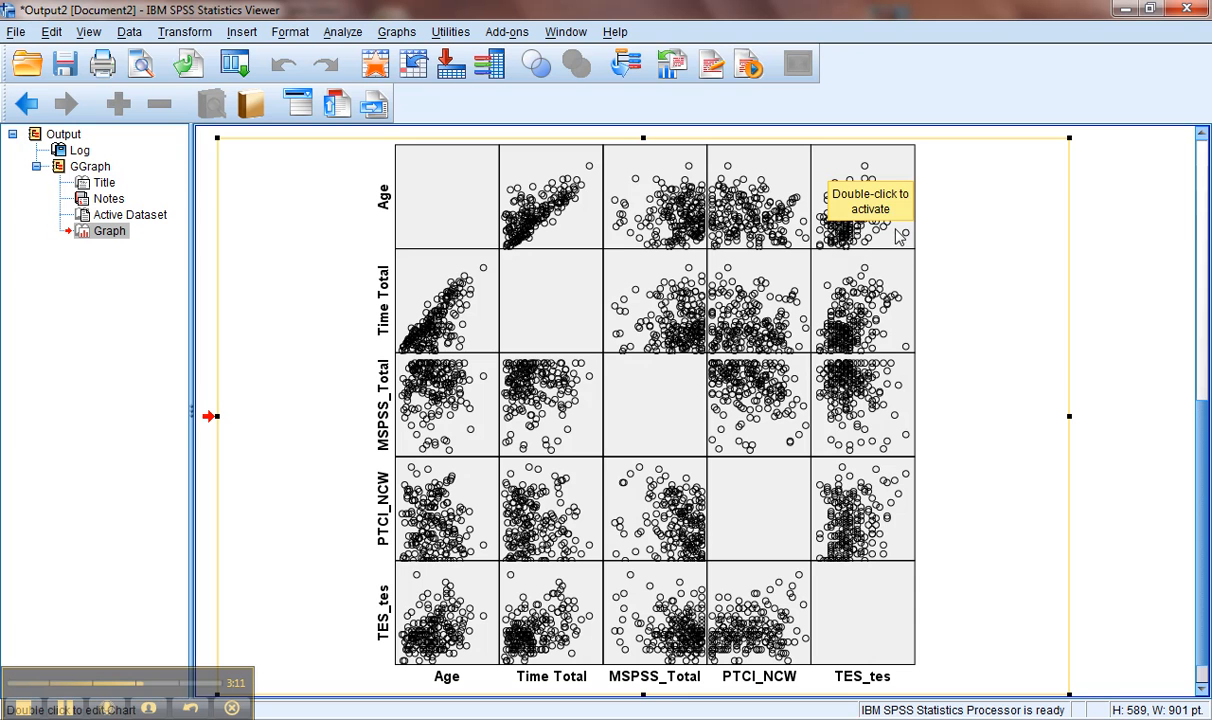
mouse_move(1022, 263)
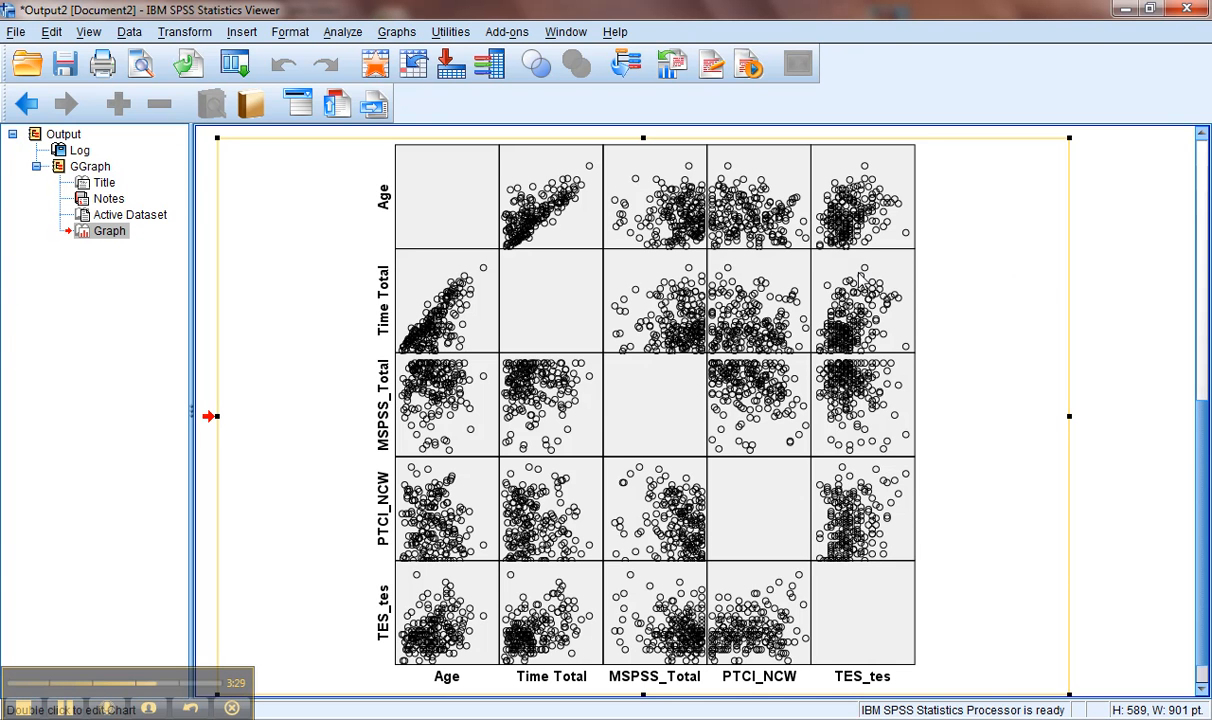
mouse_move(862, 280)
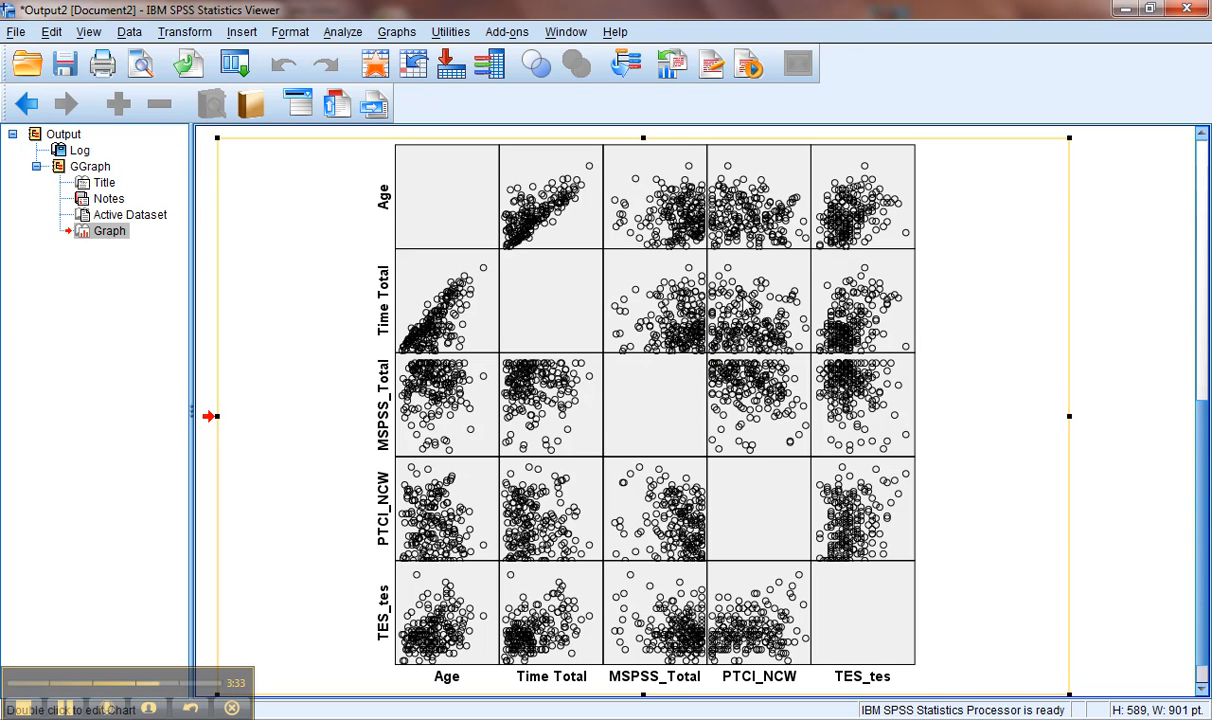
mouse_move(750, 305)
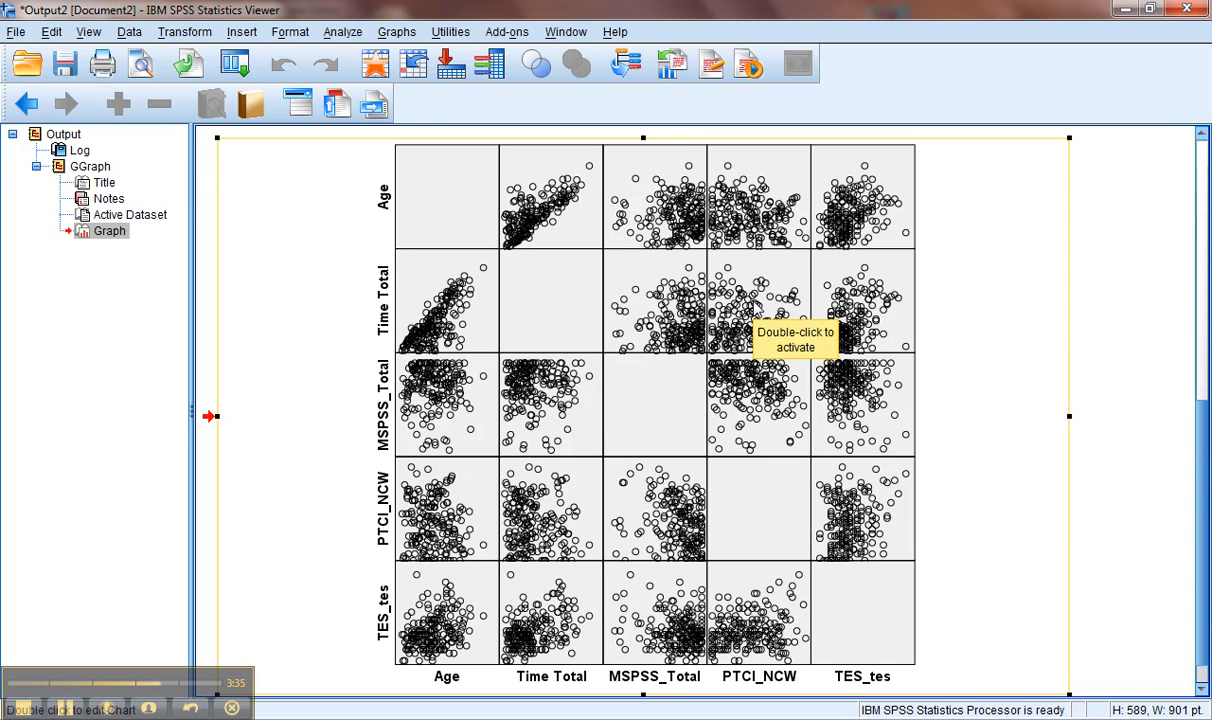
mouse_move(1007, 334)
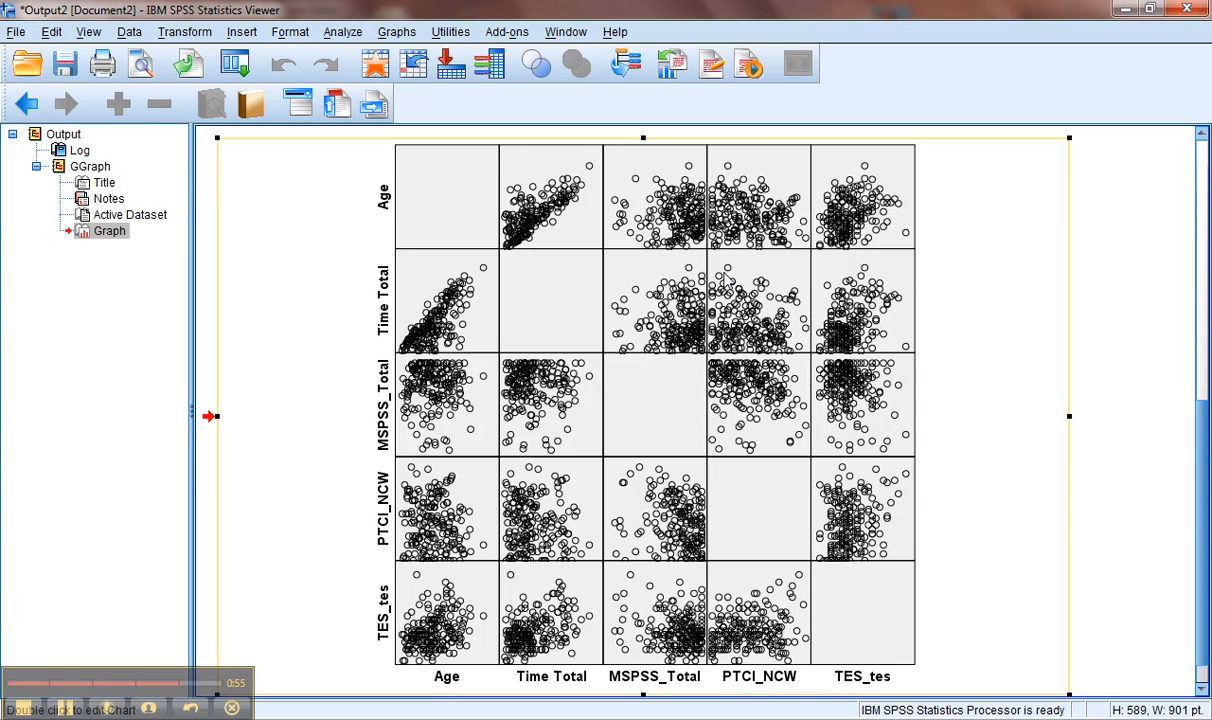
mouse_move(620, 455)
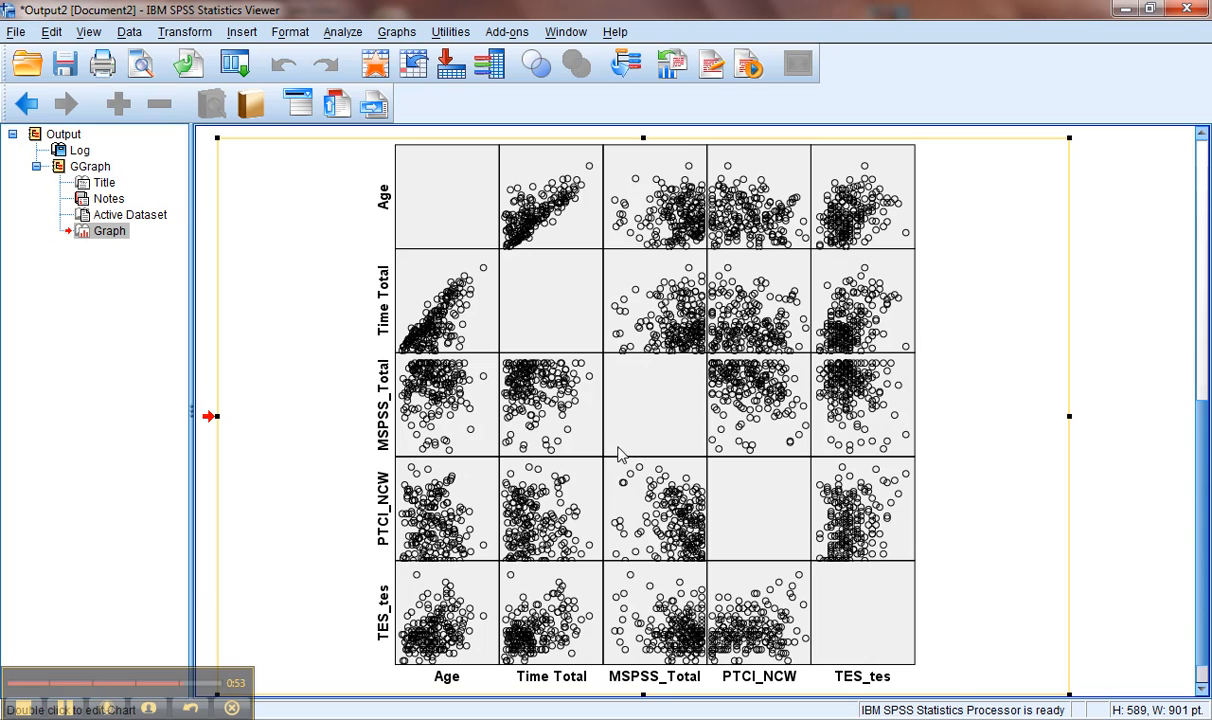
mouse_move(690, 395)
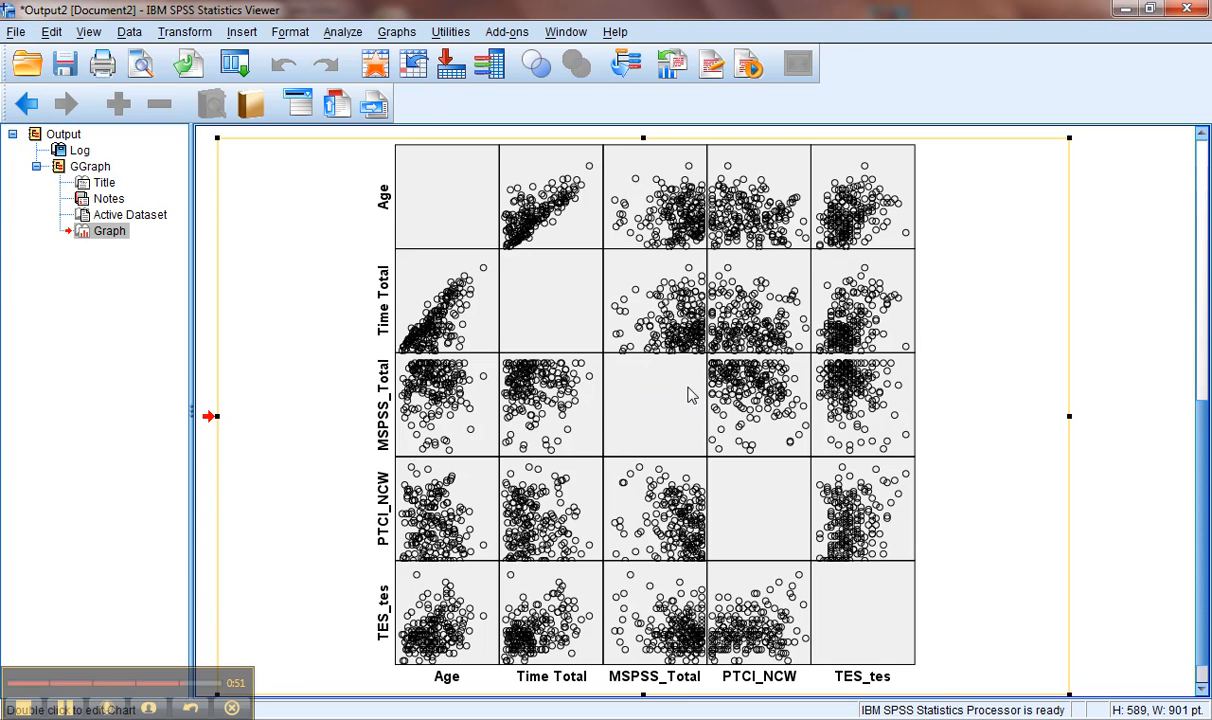
mouse_move(665, 458)
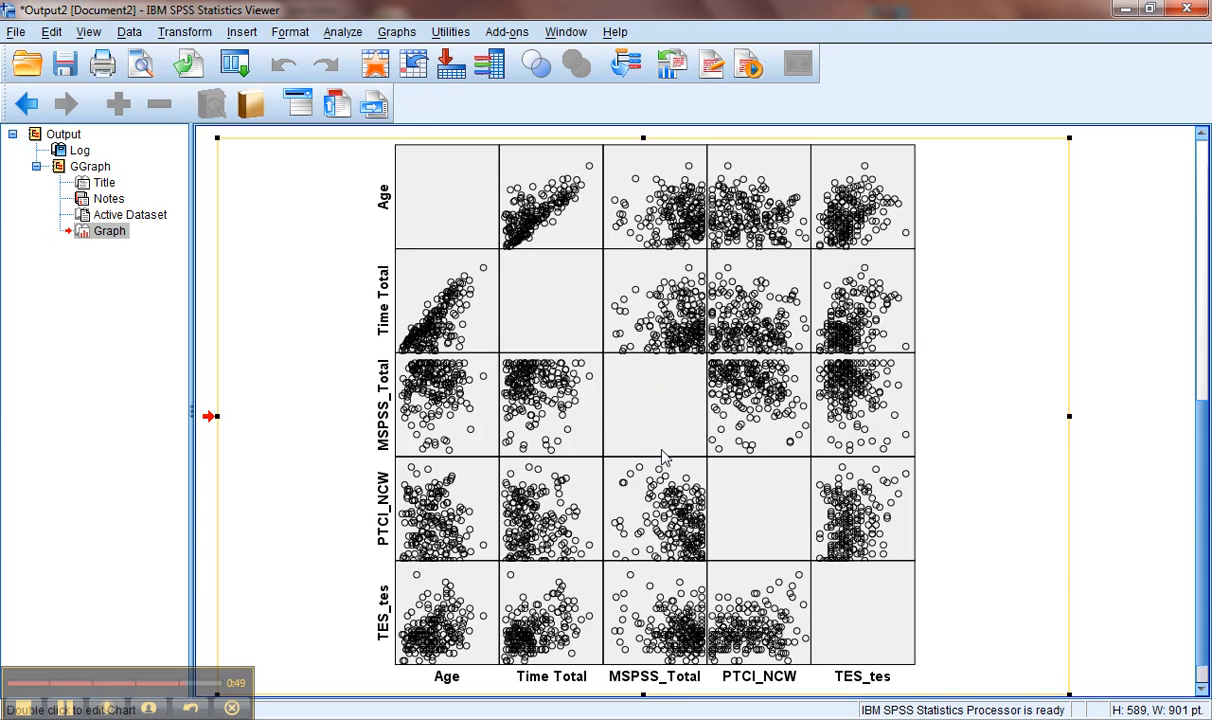
mouse_move(684, 371)
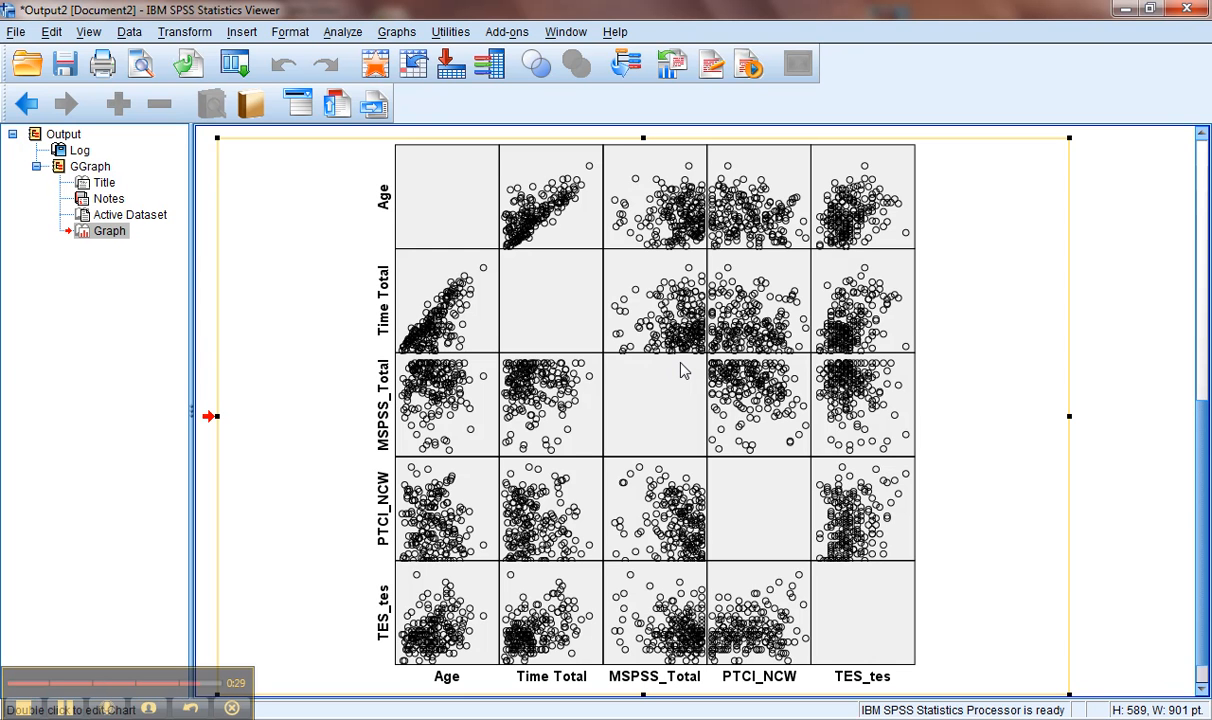
mouse_move(557, 248)
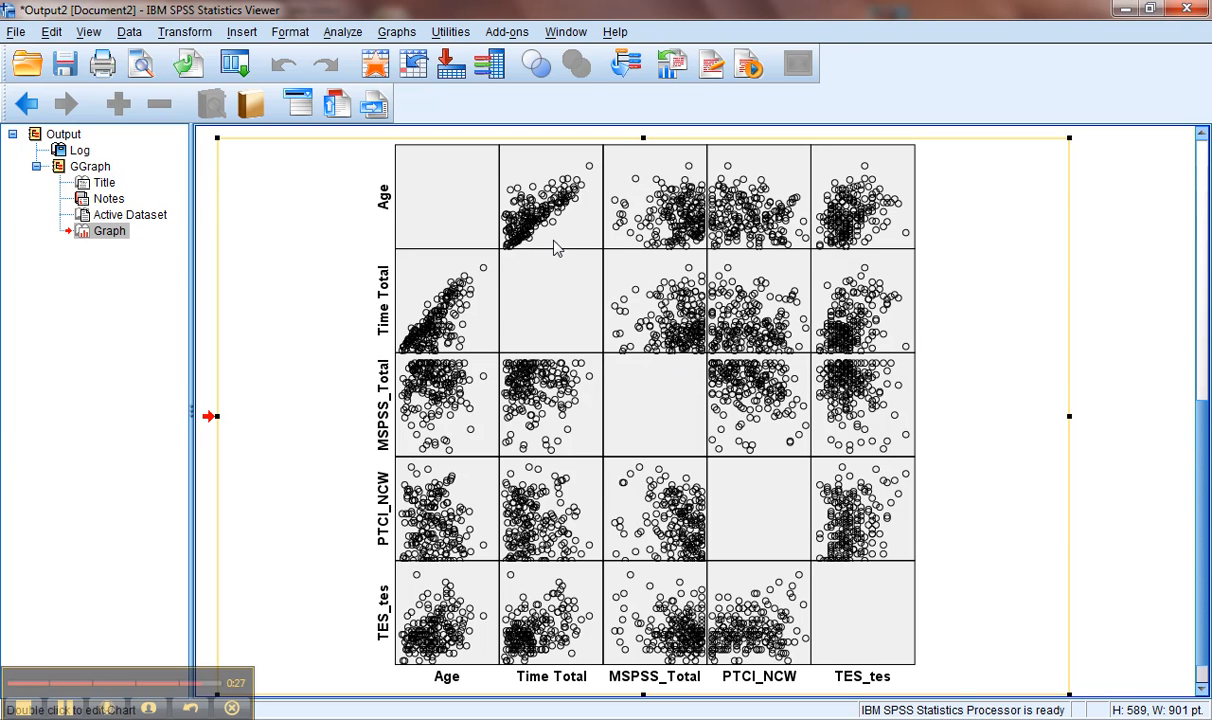